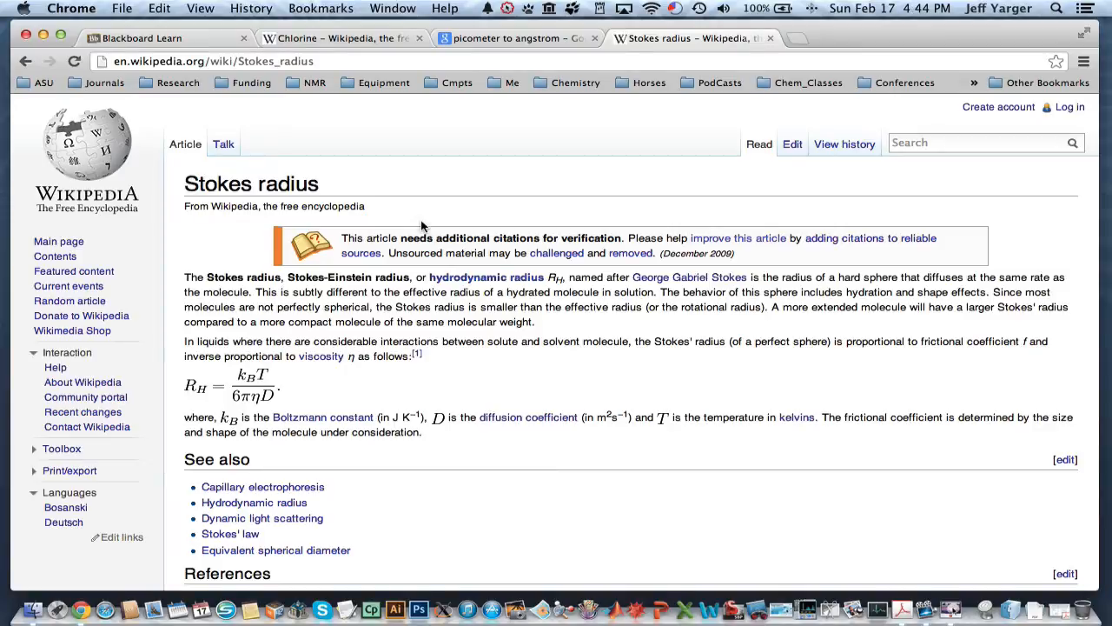
{"action": "mouse_move", "coordinate": [378, 52]}
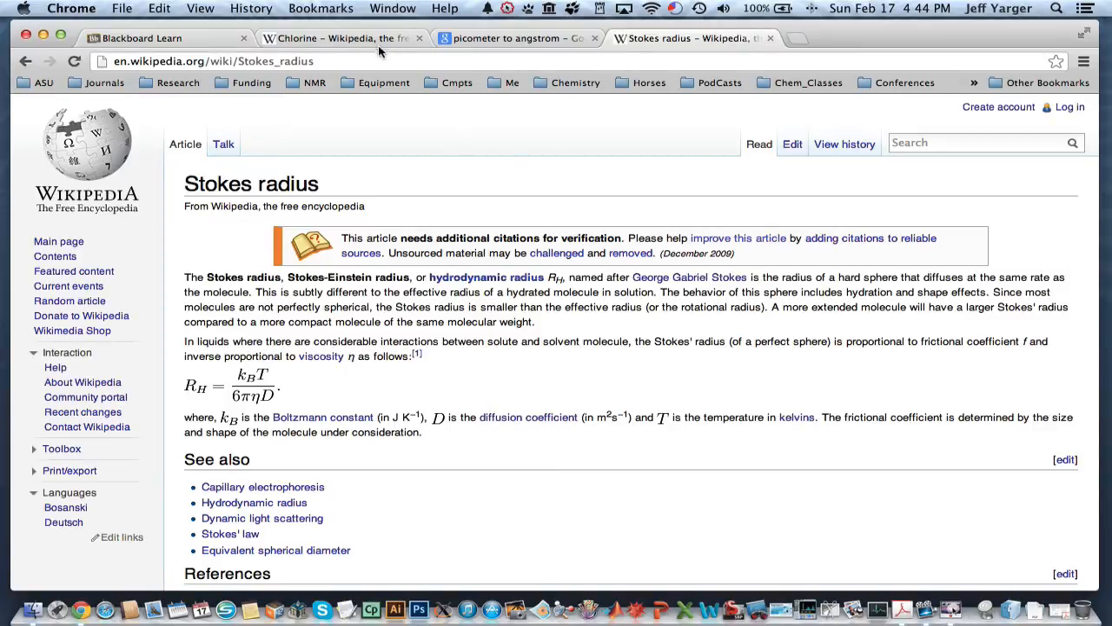
Read chlorine's 175 pm van der Waals radius on Wikipedia, then return to Blackboard
{"action": "left_click", "coordinate": [339, 38]}
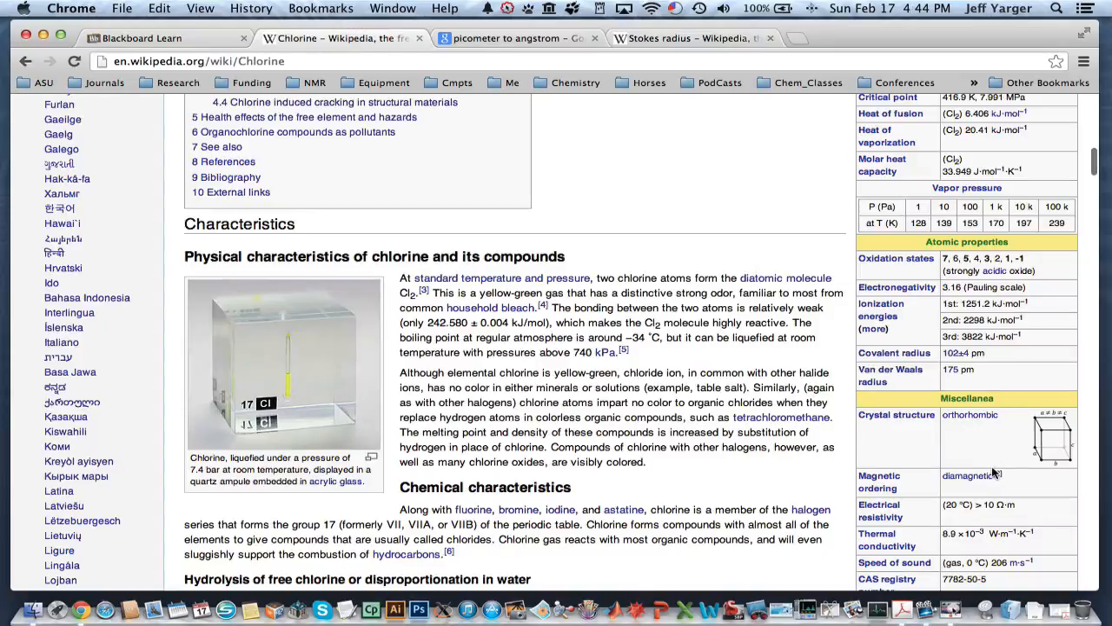
{"action": "scroll", "scroll_direction": "down", "scroll_amount": 3}
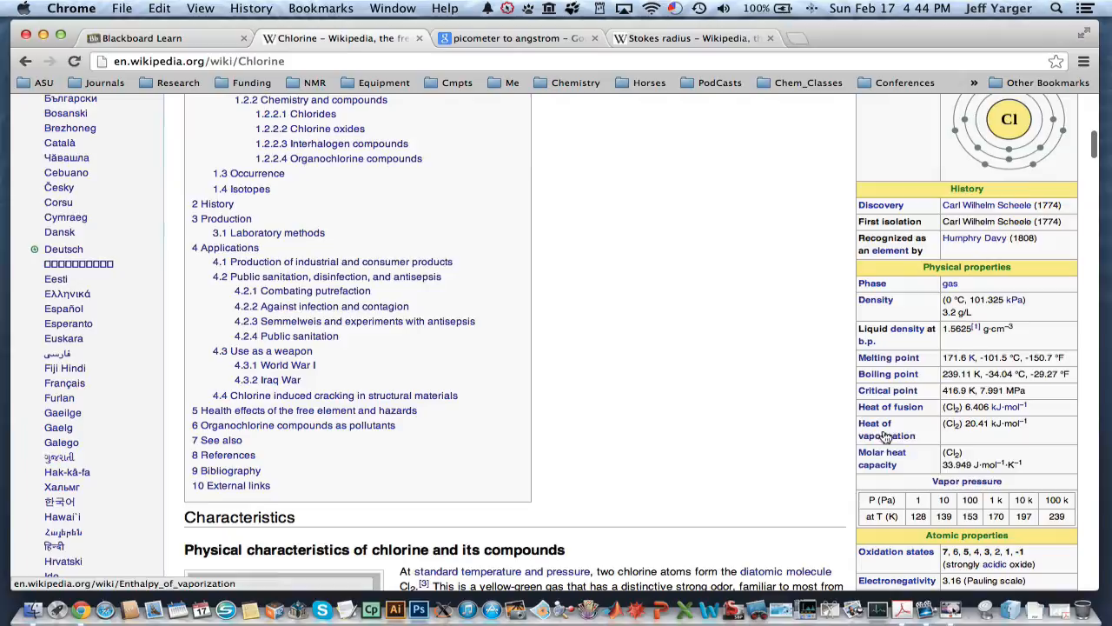
{"action": "scroll", "scroll_direction": "down", "scroll_amount": 3}
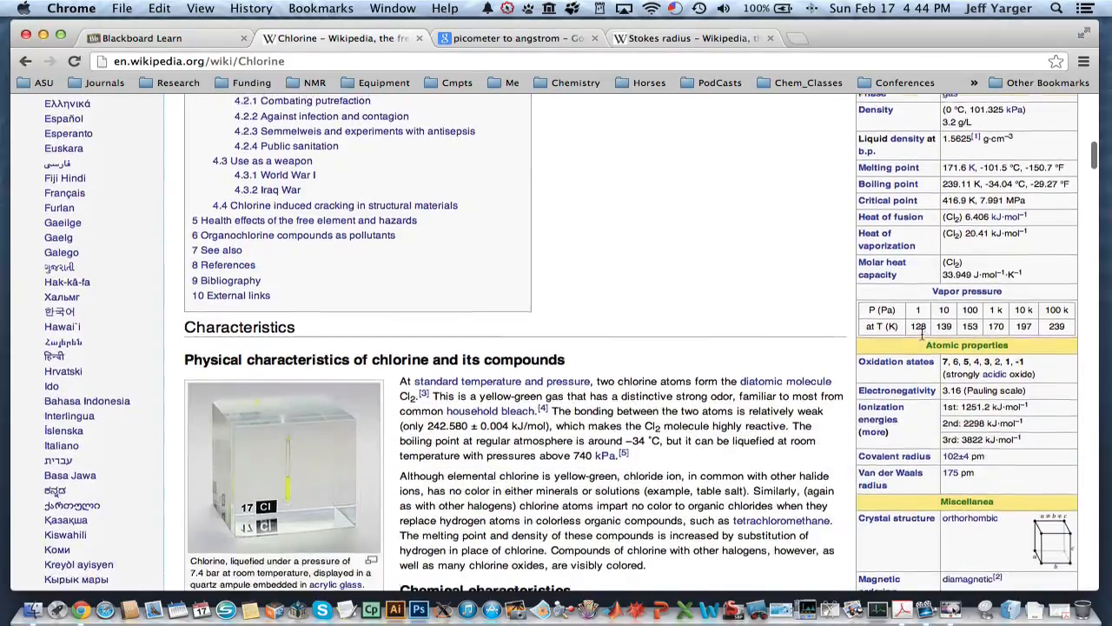
{"action": "scroll", "scroll_direction": "down", "scroll_amount": 3}
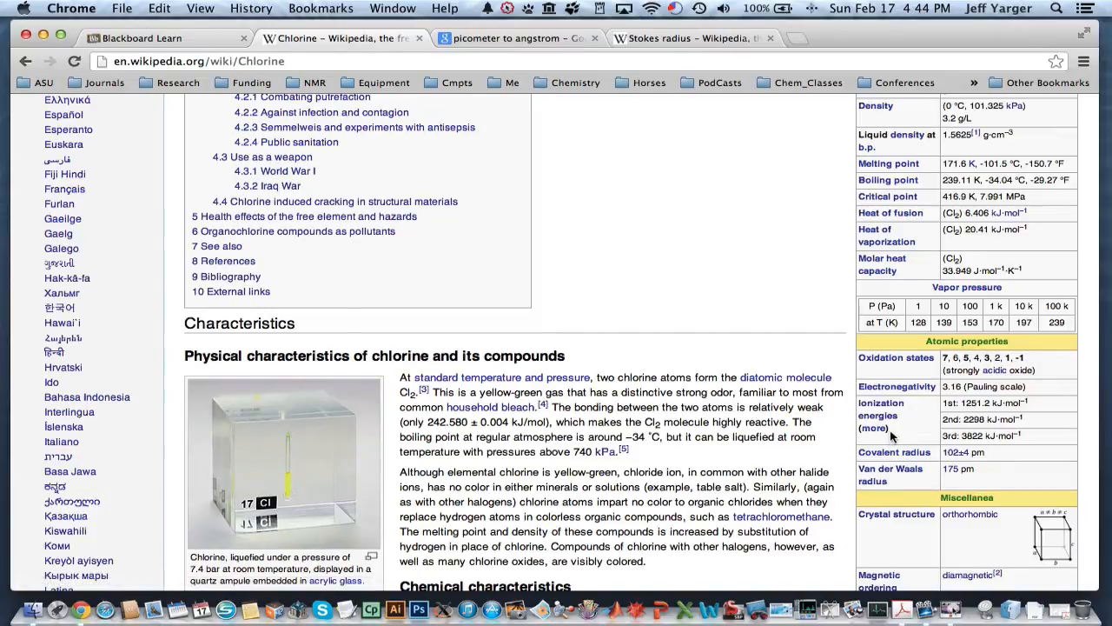
{"action": "mouse_move", "coordinate": [693, 561]}
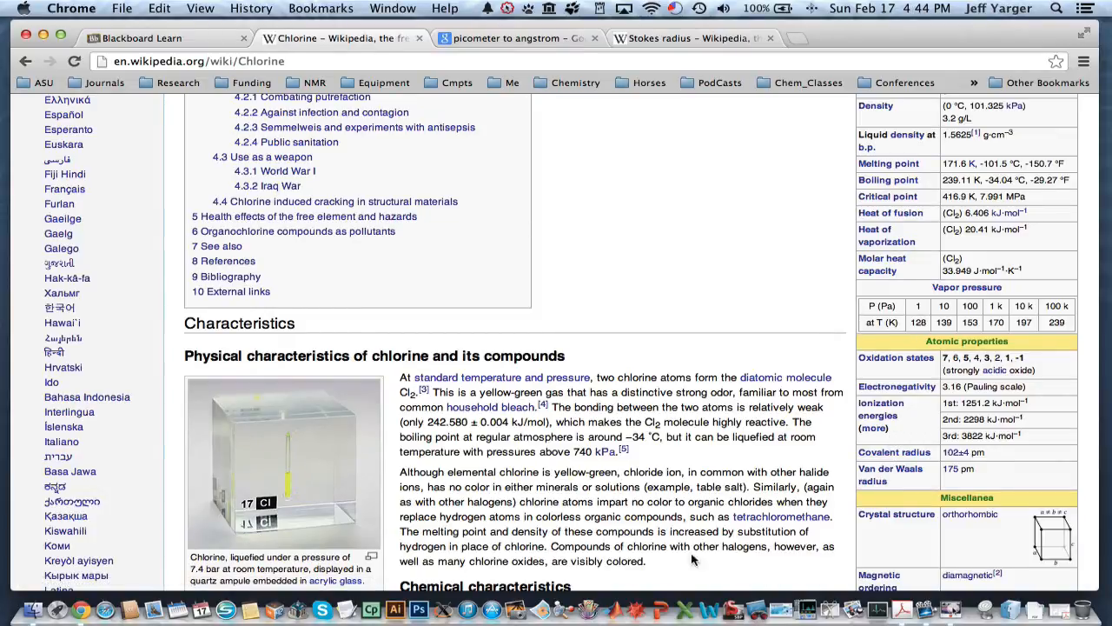
{"action": "left_click", "coordinate": [244, 60]}
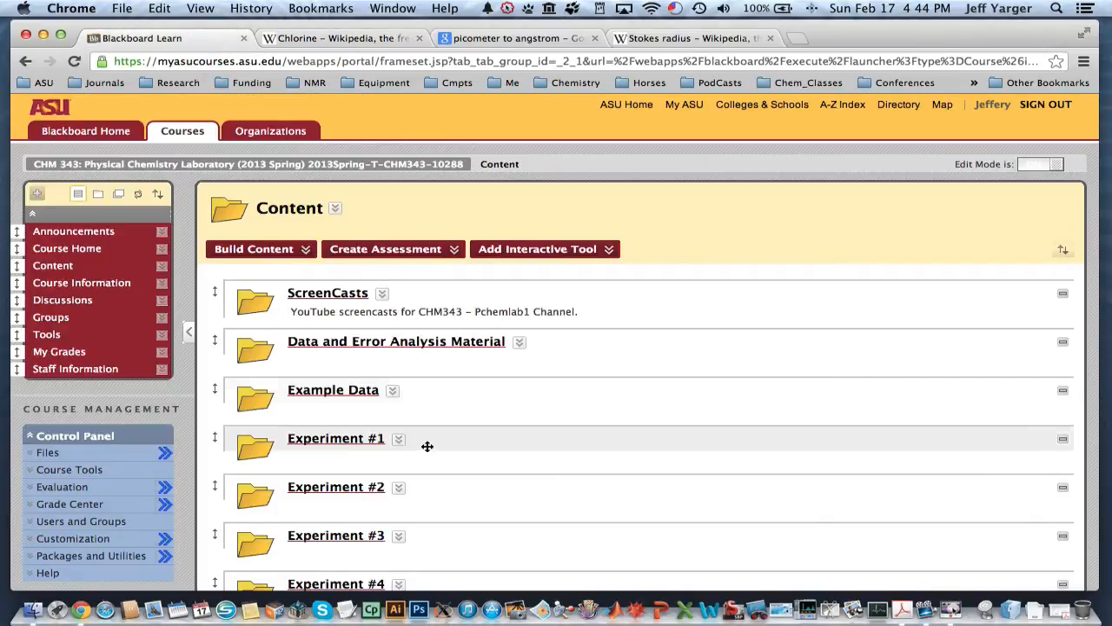
Open the Experiment #1 folder and browse to Stokes_Einstein_CHCl3_Paper.pdf
{"action": "left_click", "coordinate": [336, 437]}
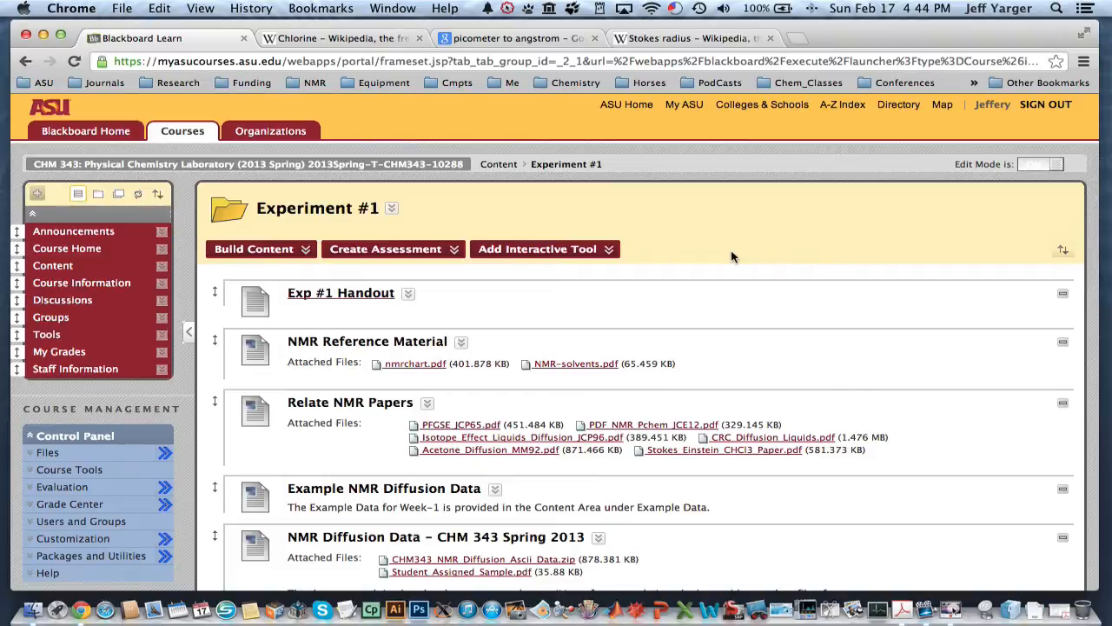
{"action": "scroll", "scroll_direction": "down", "scroll_amount": 3}
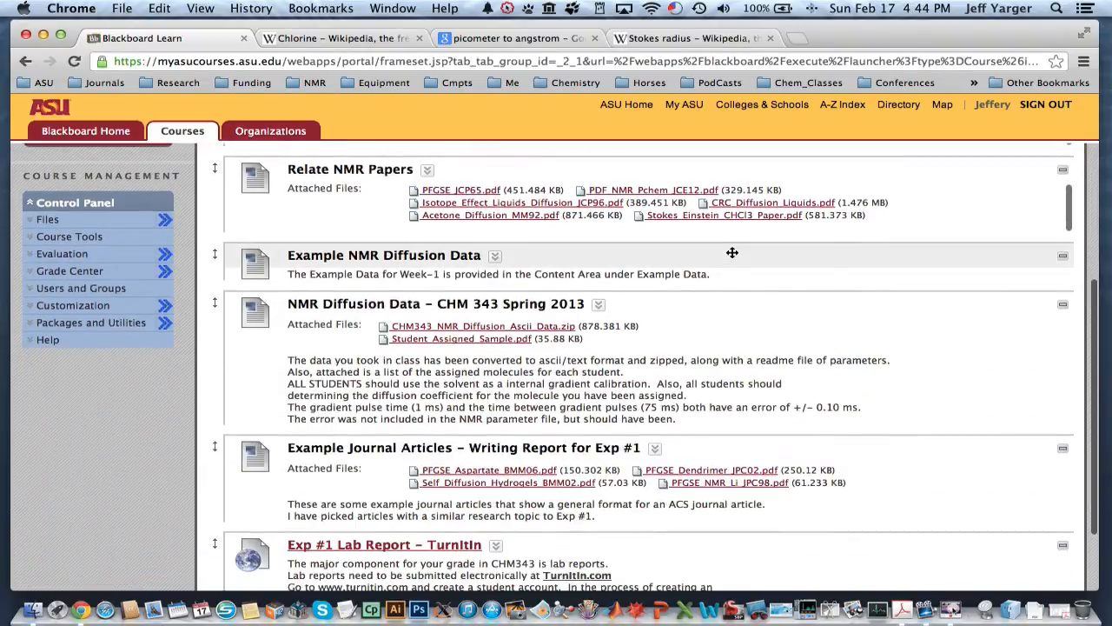
{"action": "scroll", "scroll_direction": "down", "scroll_amount": 3}
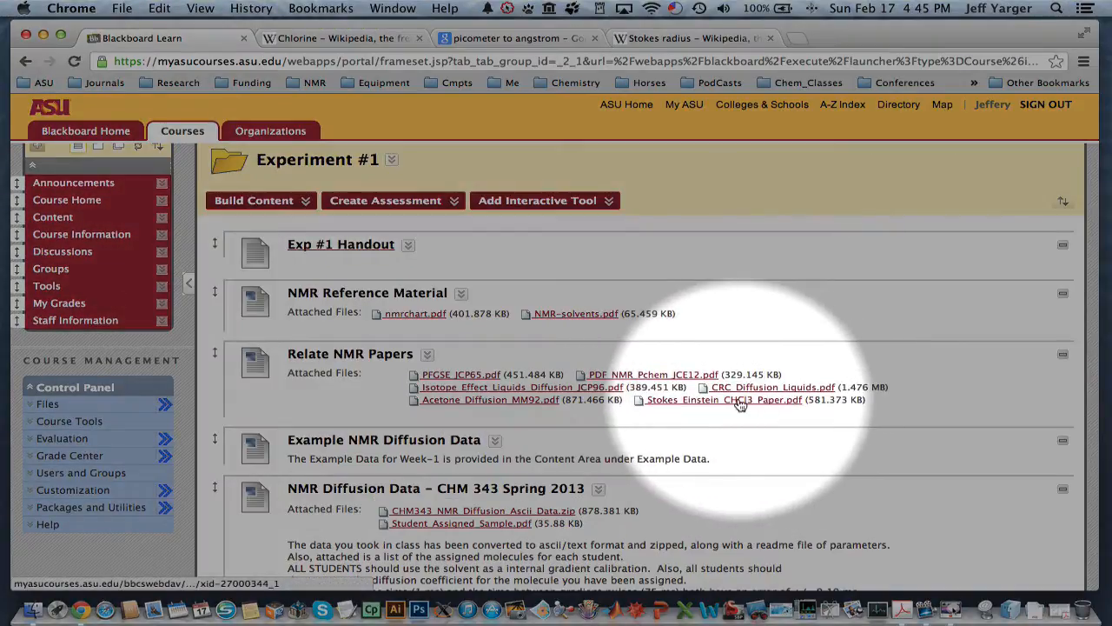
{"action": "mouse_move", "coordinate": [724, 400]}
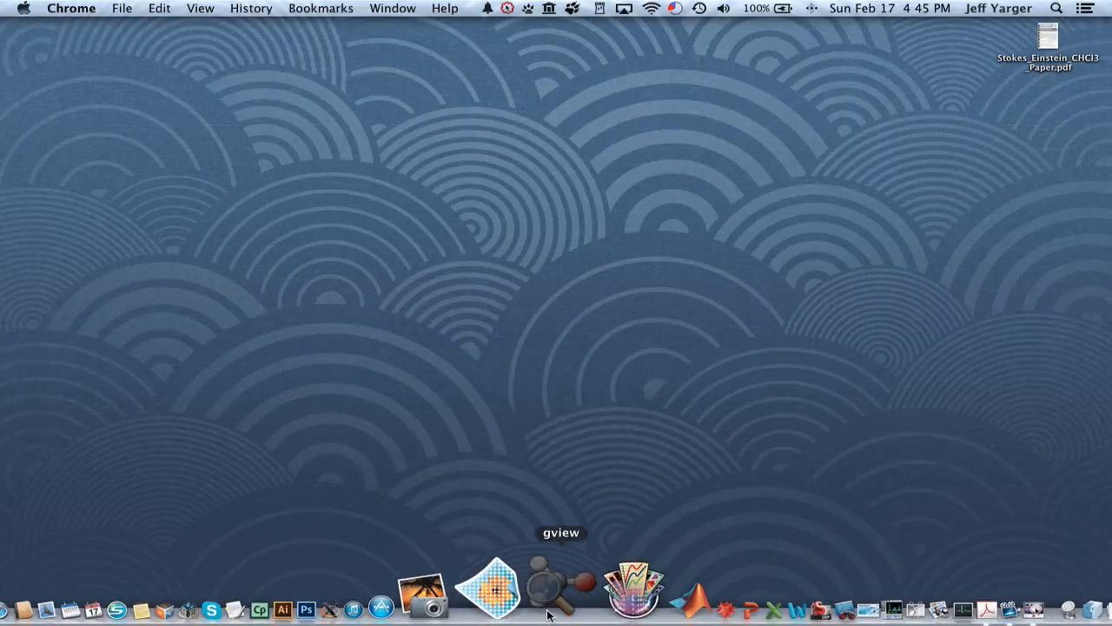
Launch GaussView 5.0.9 from the Dock and close the Tips dialog
{"action": "left_click", "coordinate": [490, 587]}
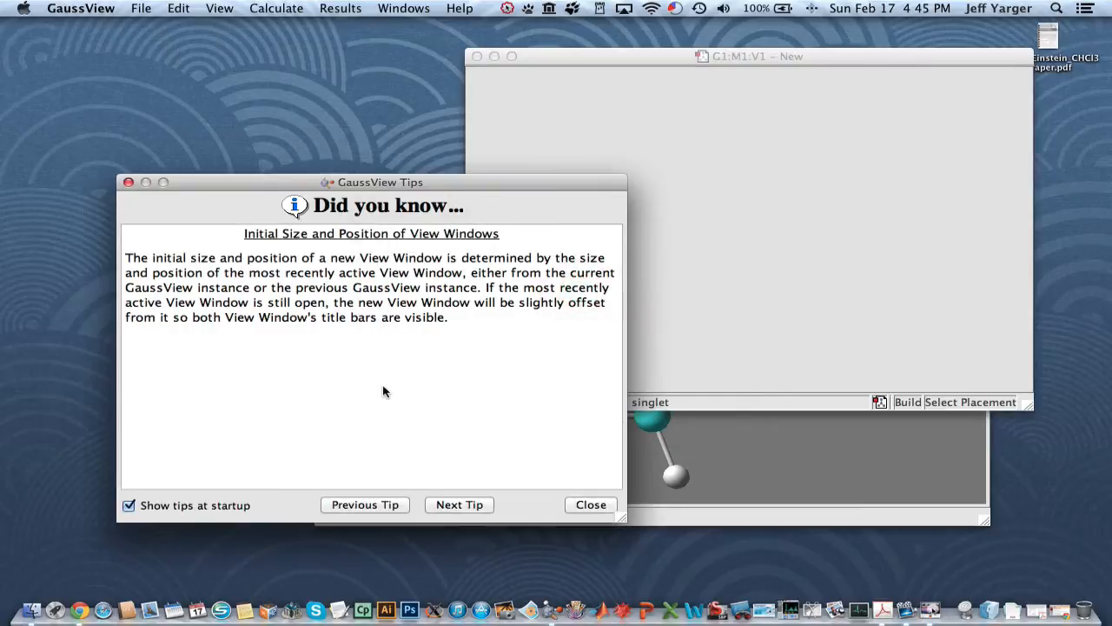
{"action": "left_click", "coordinate": [591, 504]}
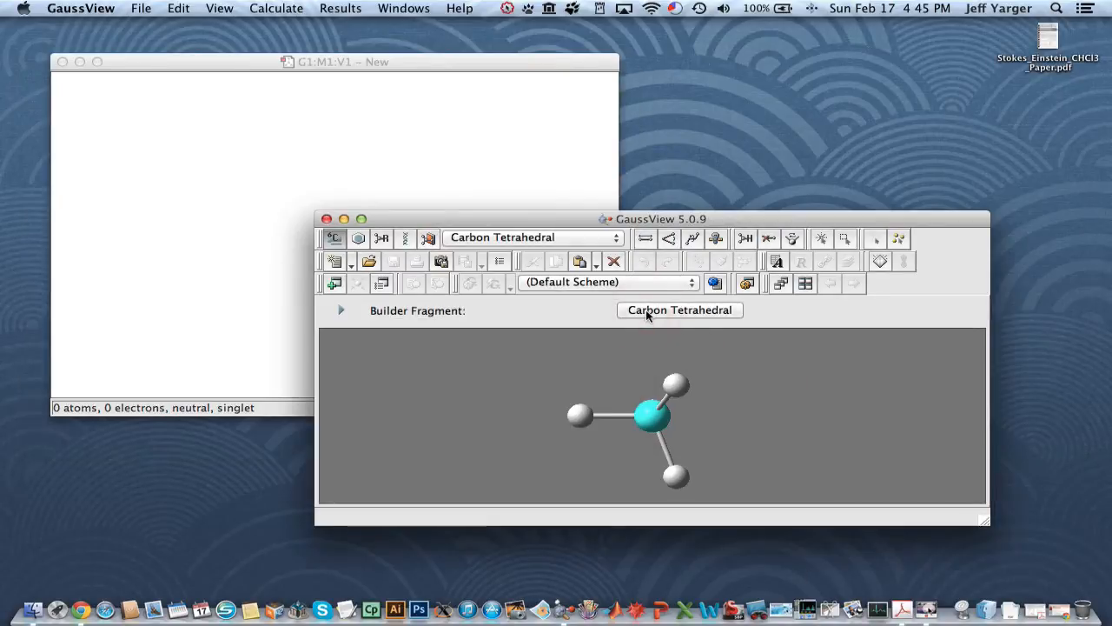
Pick the Cl terminal fragment and replace methane's hydrogens with chlorines to make CHCl3
{"action": "left_click", "coordinate": [298, 241]}
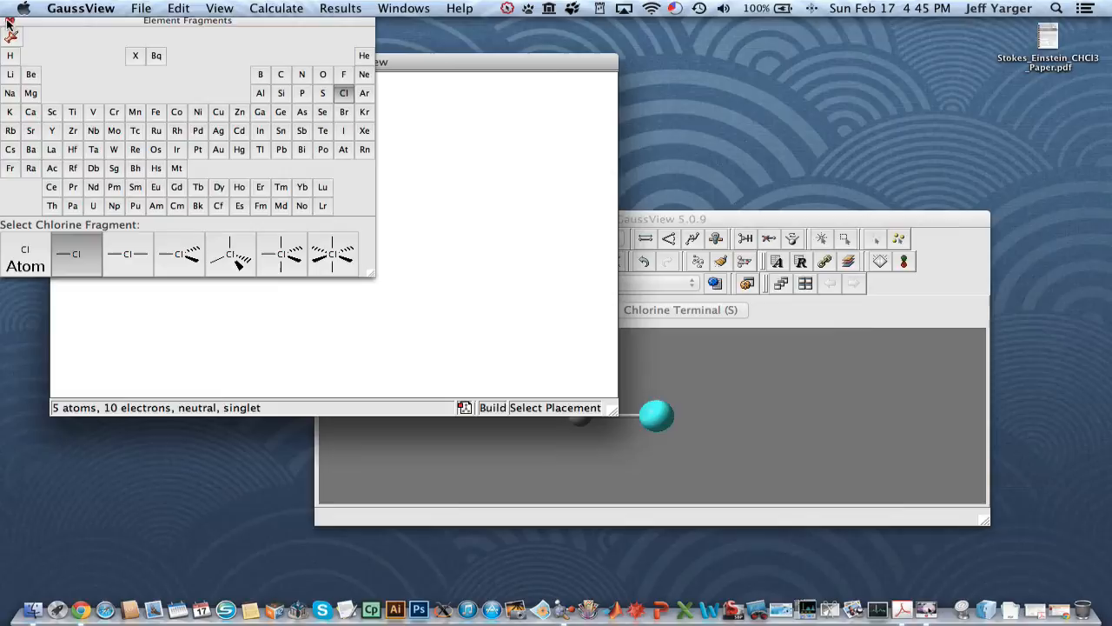
{"action": "left_click", "coordinate": [279, 239]}
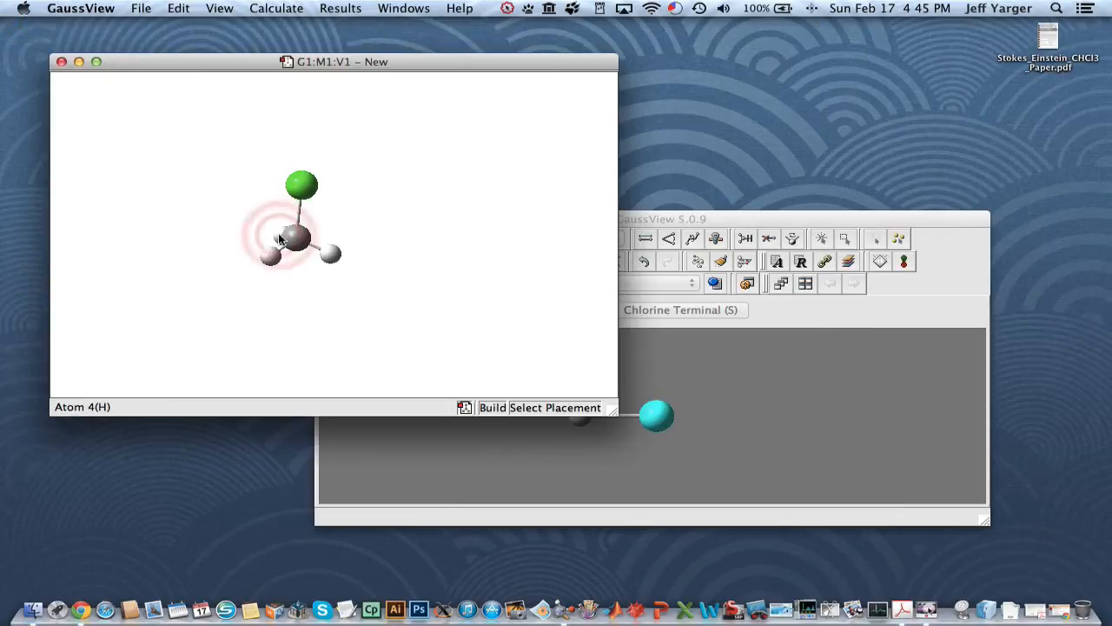
{"action": "left_click", "coordinate": [252, 189]}
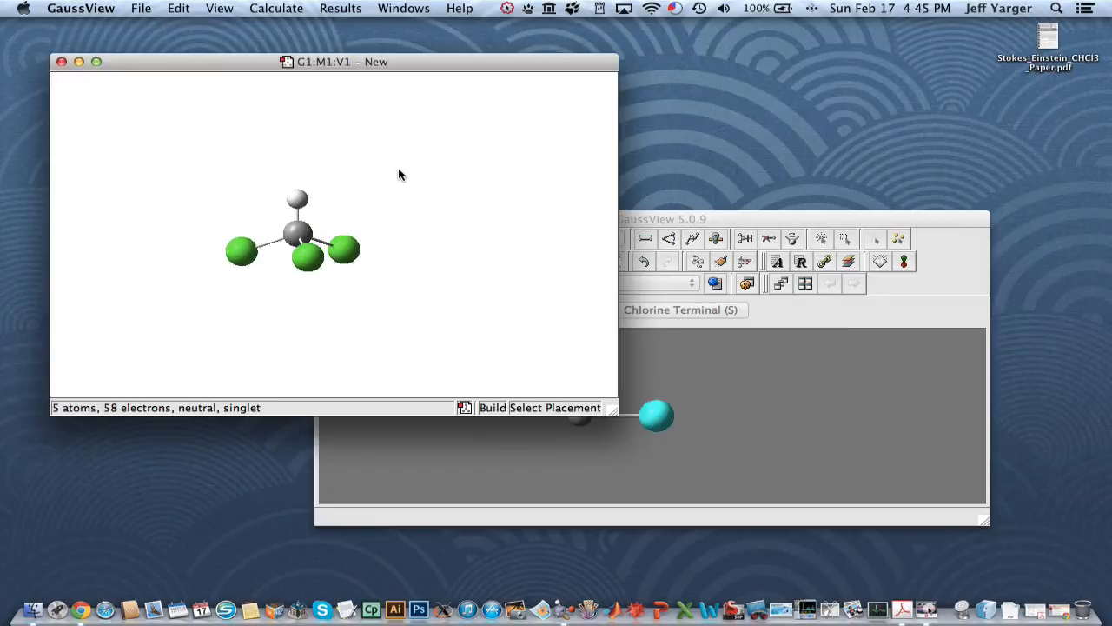
{"action": "mouse_move", "coordinate": [401, 17]}
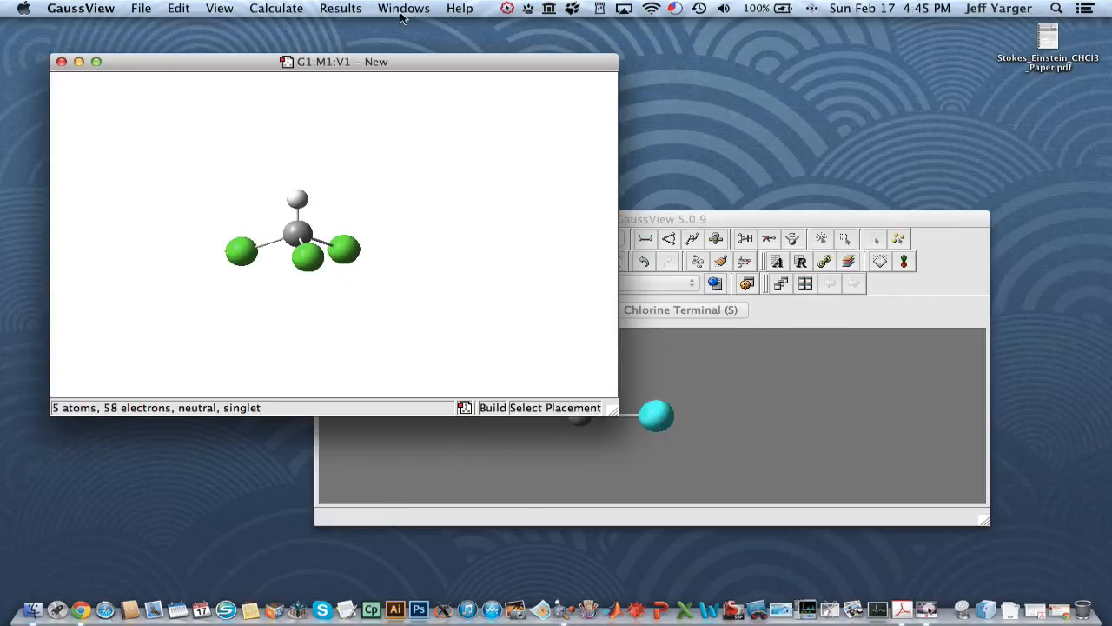
Enable Use van der Waals Radii in the Display Format Molecule settings
{"action": "left_click", "coordinate": [219, 7]}
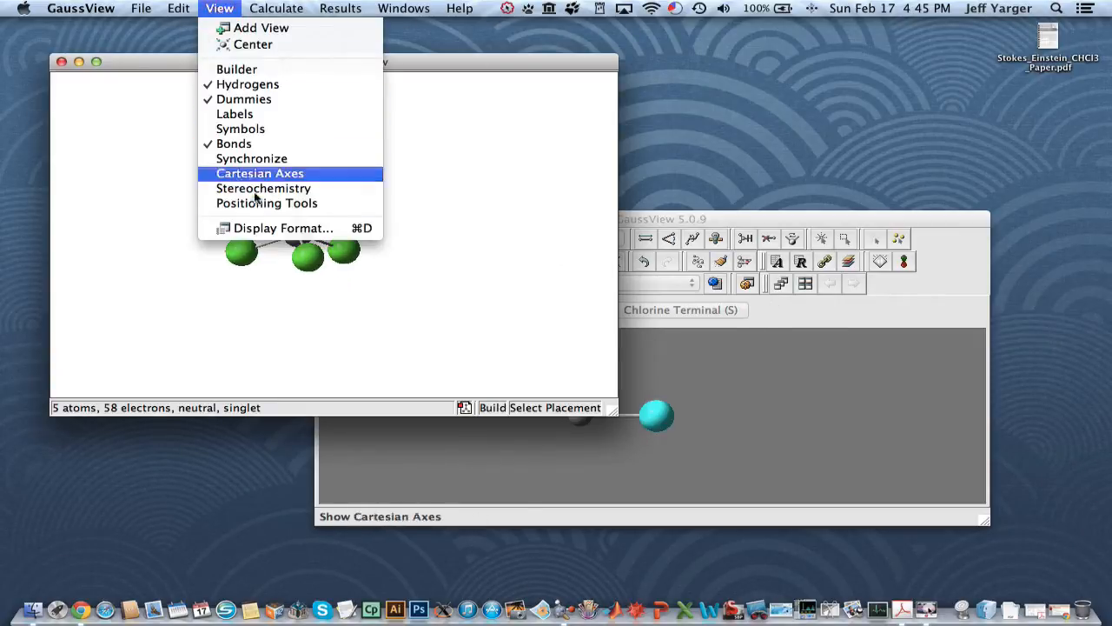
{"action": "left_click", "coordinate": [283, 227]}
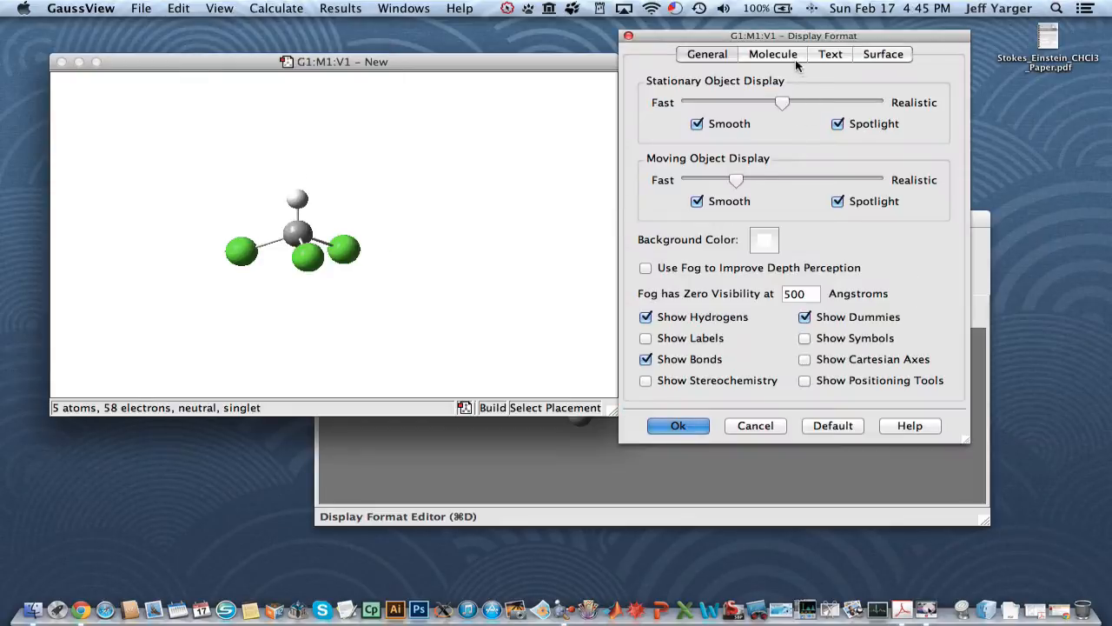
{"action": "left_click", "coordinate": [771, 54]}
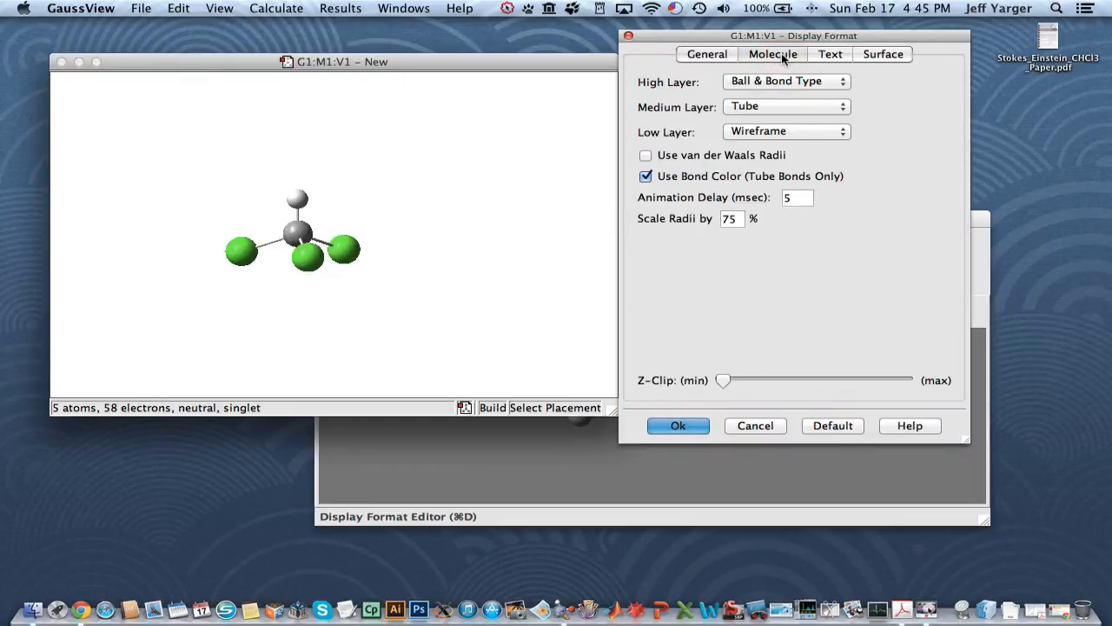
{"action": "left_click", "coordinate": [646, 154]}
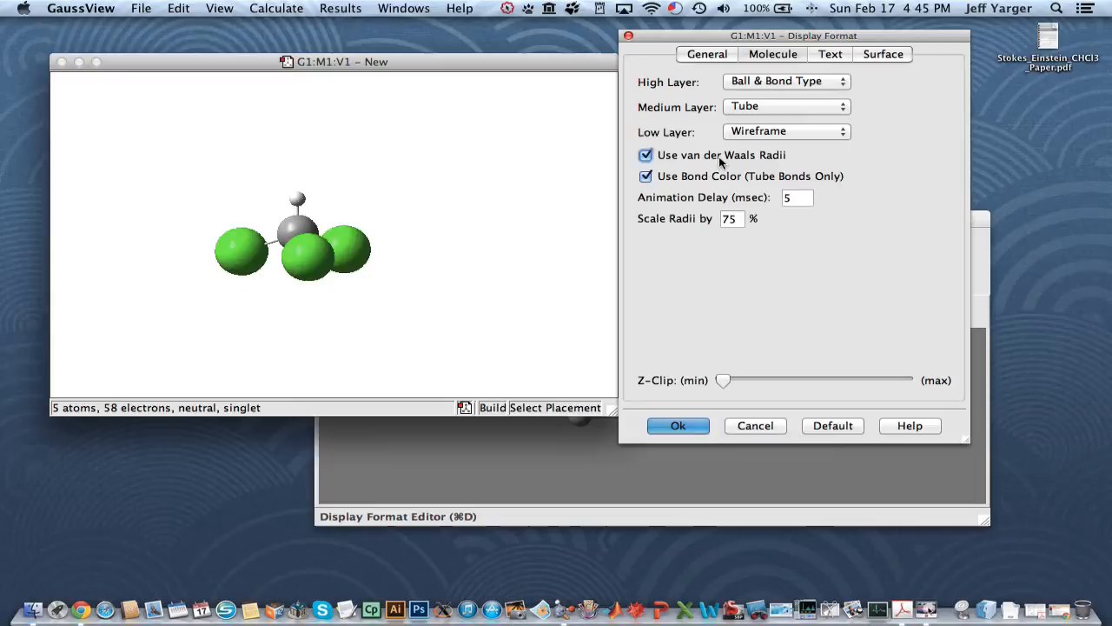
{"action": "left_click", "coordinate": [678, 425]}
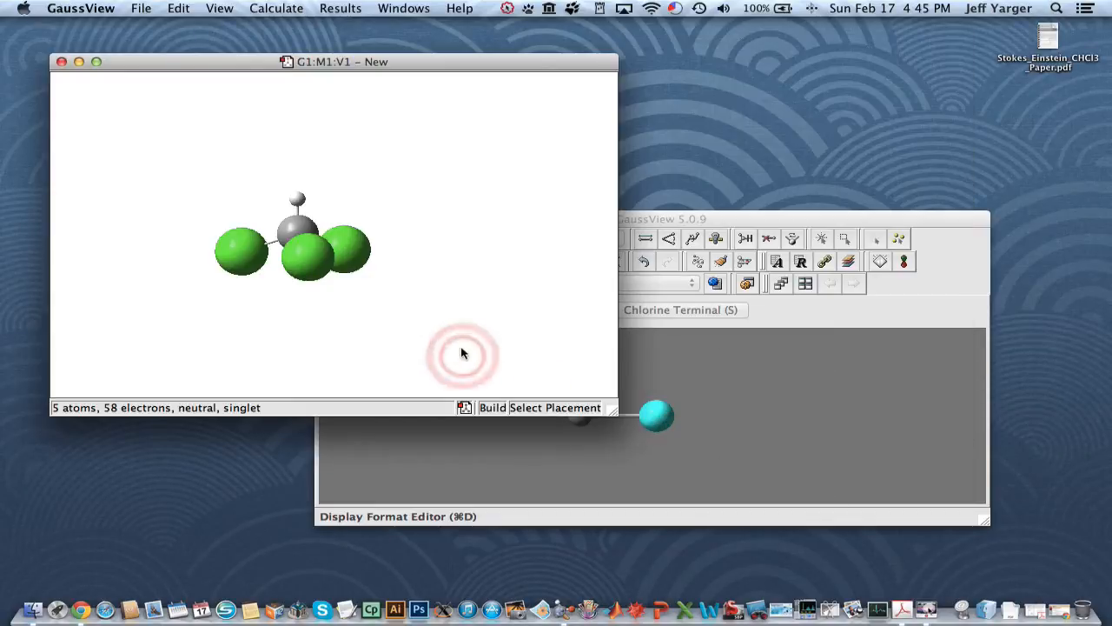
Rotate the van der Waals chloroform model so the chlorines spread apart
{"action": "left_click_drag", "start_coordinate": [462, 354], "coordinate": [389, 158]}
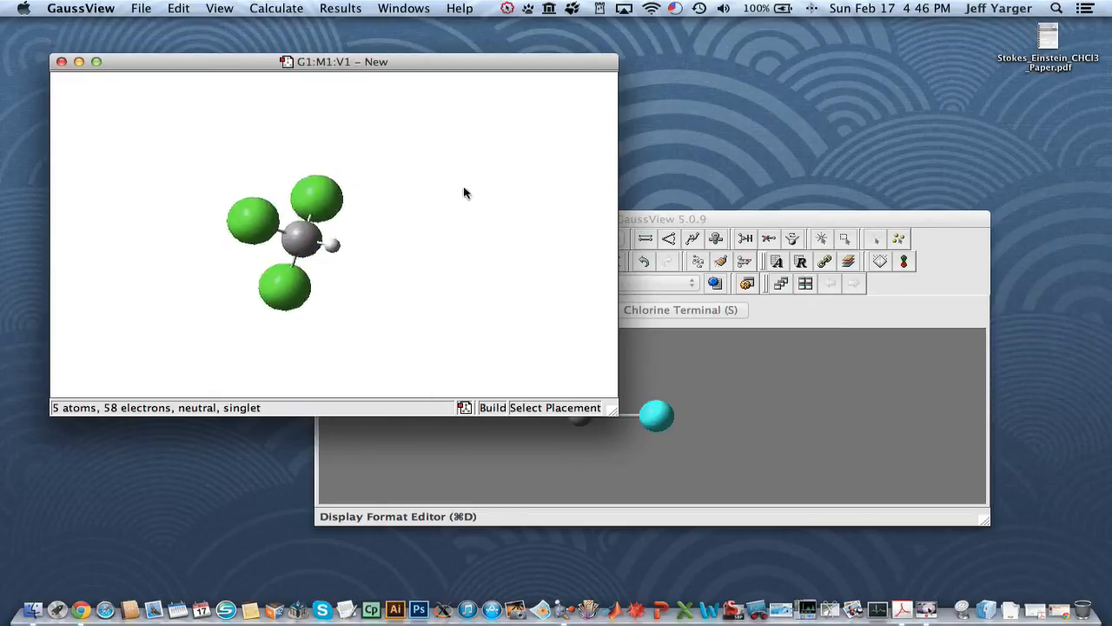
{"action": "left_click_drag", "start_coordinate": [465, 193], "coordinate": [298, 146]}
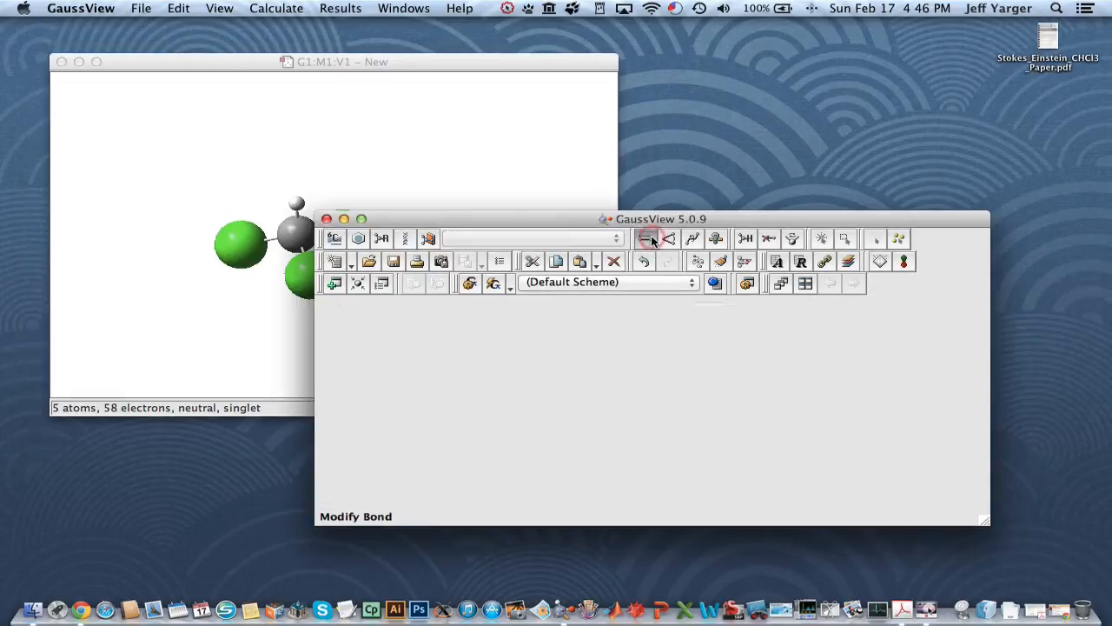
Widen the Cl–C–Cl angle from 109.47° to 180° with Modify Angle
{"action": "left_click", "coordinate": [341, 233]}
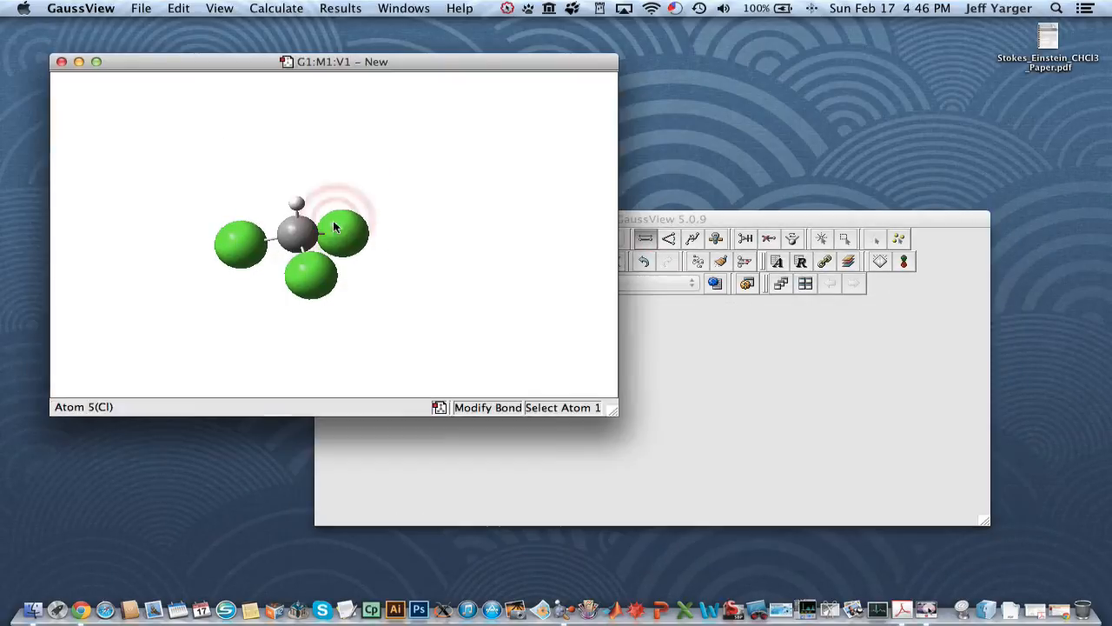
{"action": "left_click", "coordinate": [311, 272]}
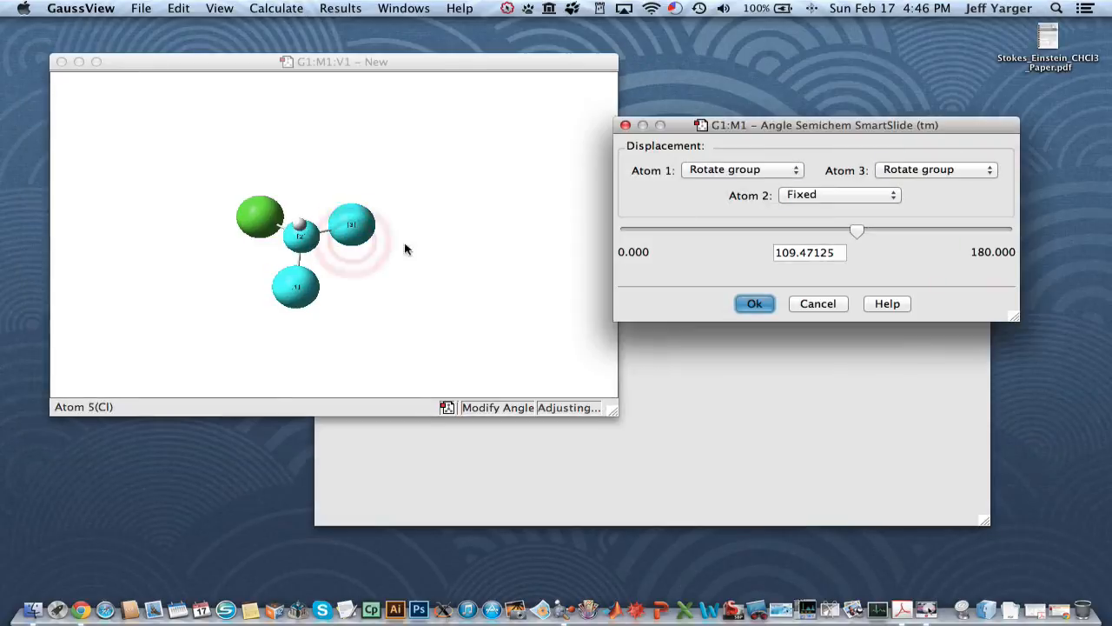
{"action": "left_click_drag", "start_coordinate": [855, 230], "coordinate": [1004, 230]}
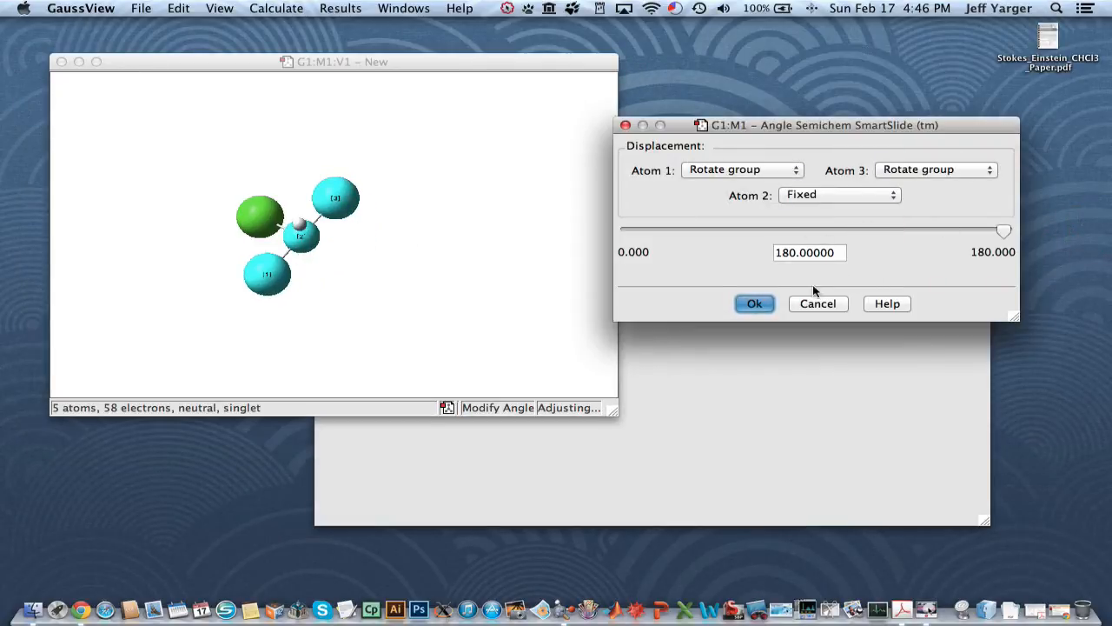
{"action": "left_click", "coordinate": [754, 303]}
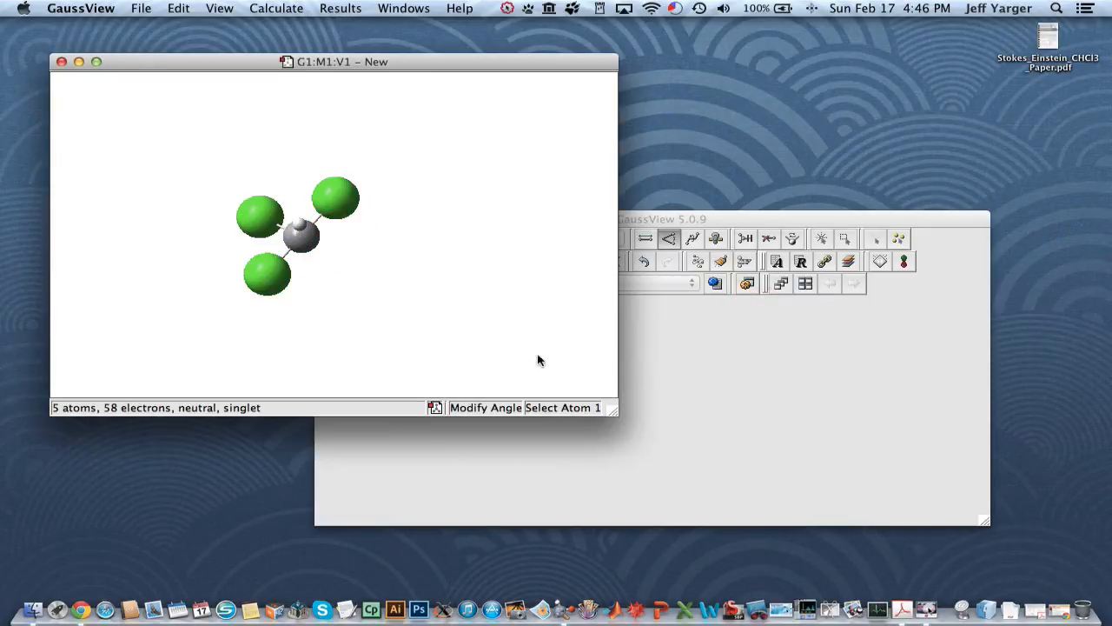
{"action": "mouse_move", "coordinate": [400, 286]}
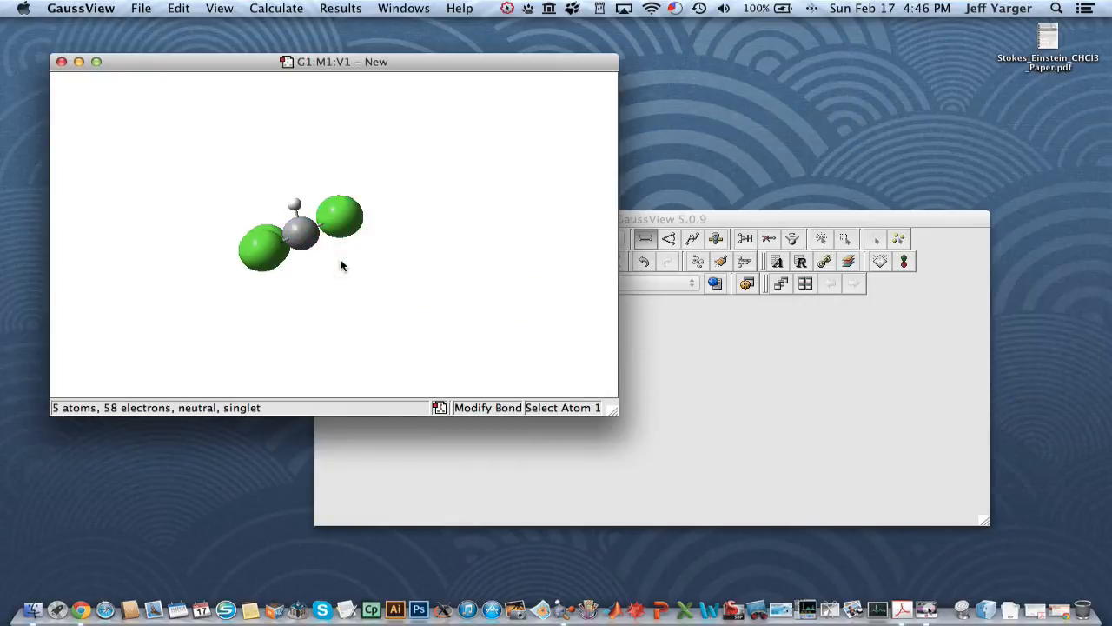
{"action": "left_click", "coordinate": [346, 217]}
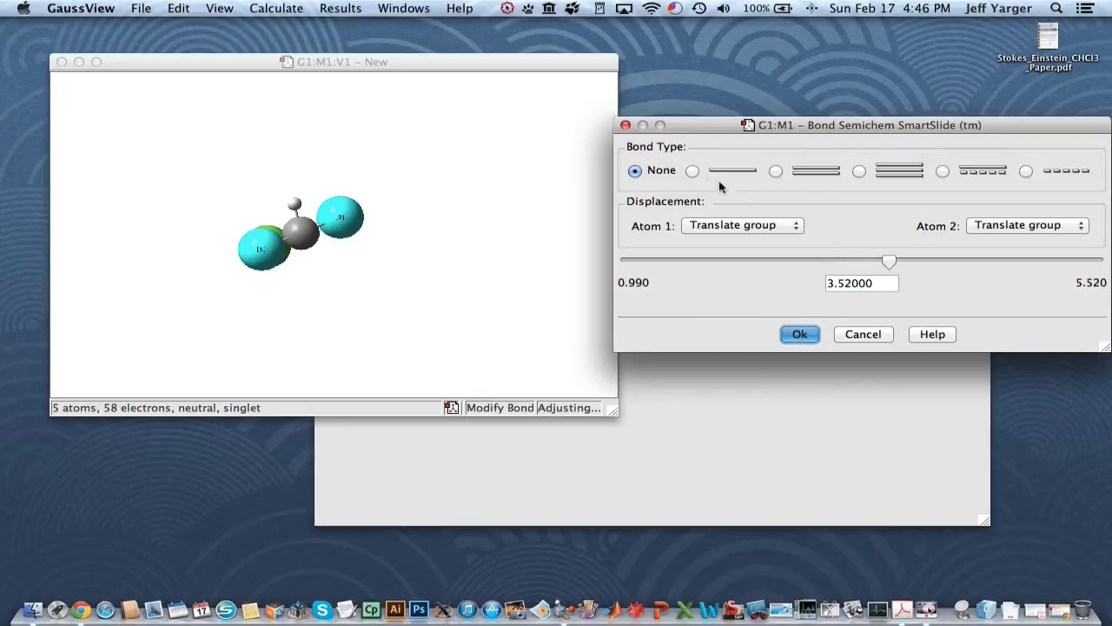
{"action": "left_click", "coordinate": [799, 334]}
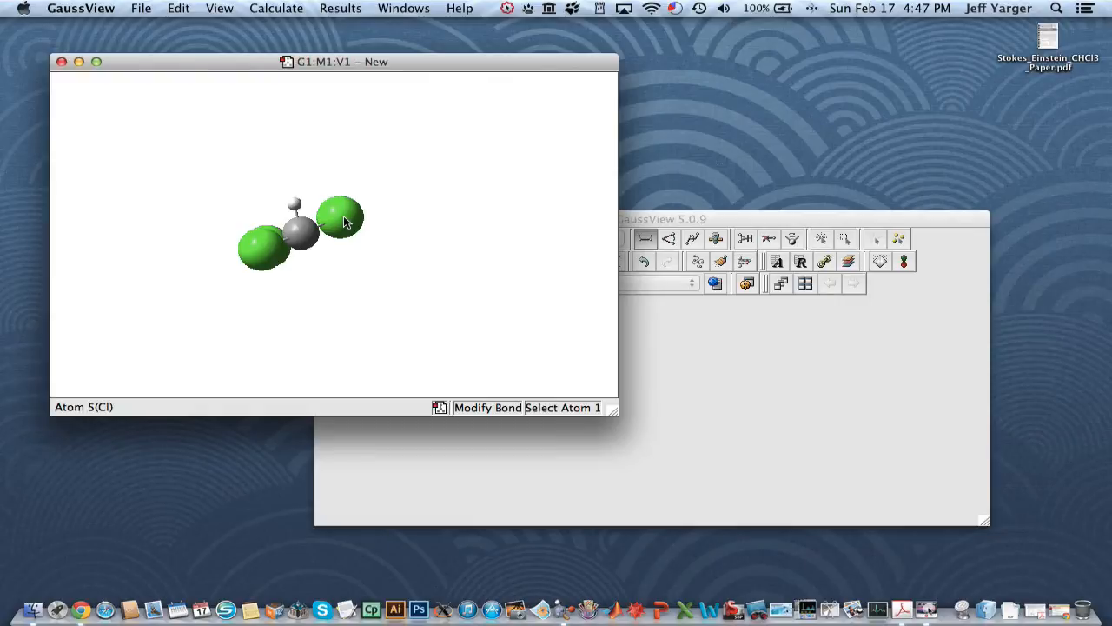
{"action": "mouse_move", "coordinate": [252, 256]}
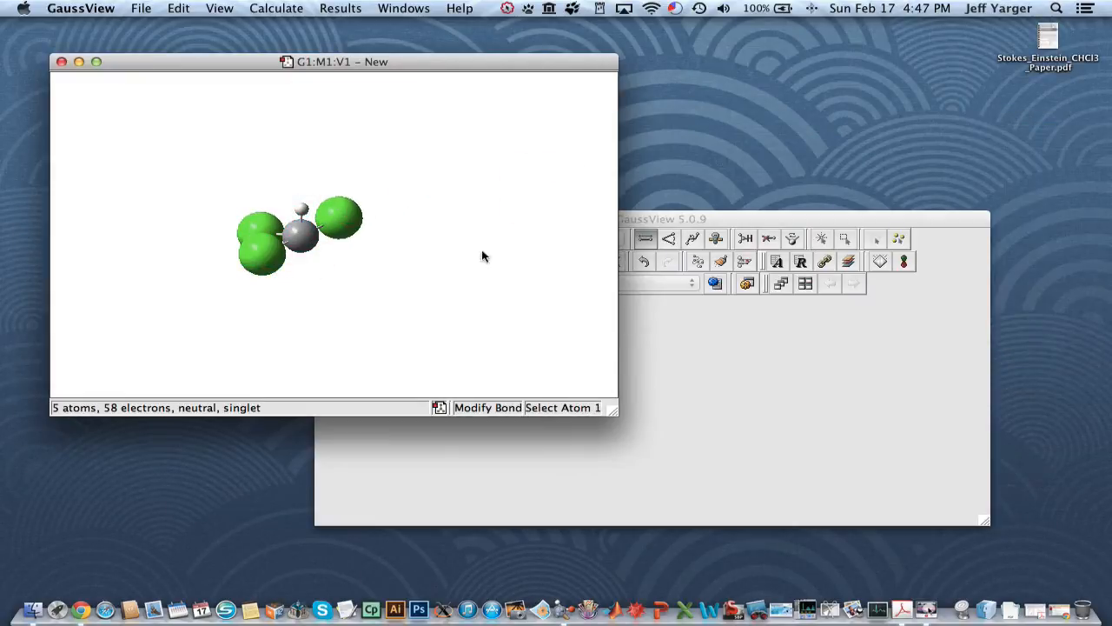
{"action": "left_click", "coordinate": [302, 236]}
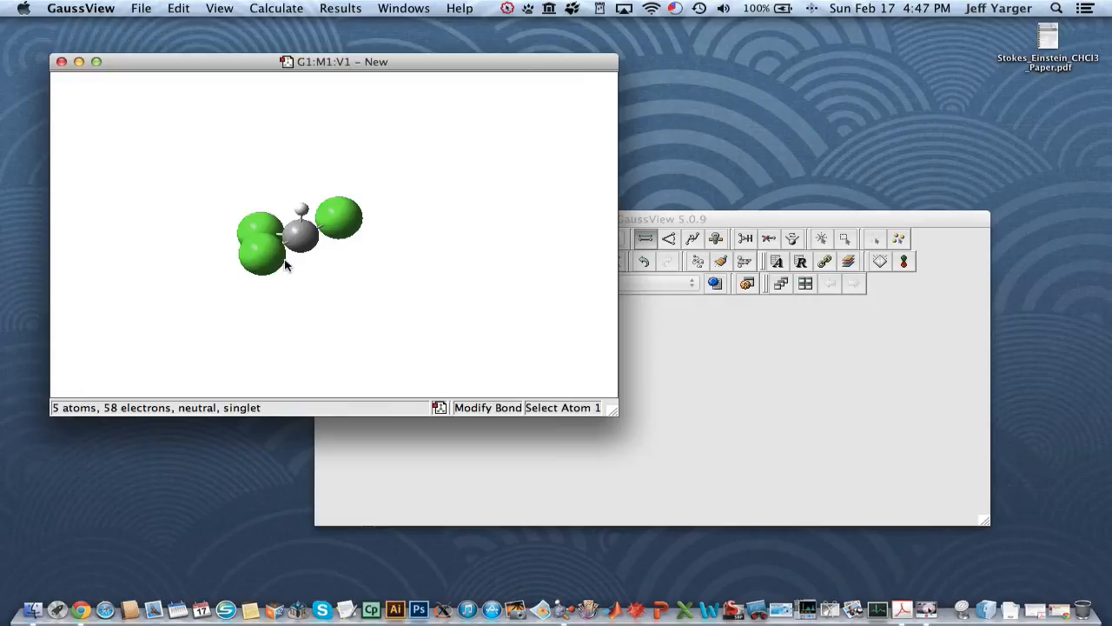
{"action": "mouse_move", "coordinate": [195, 260]}
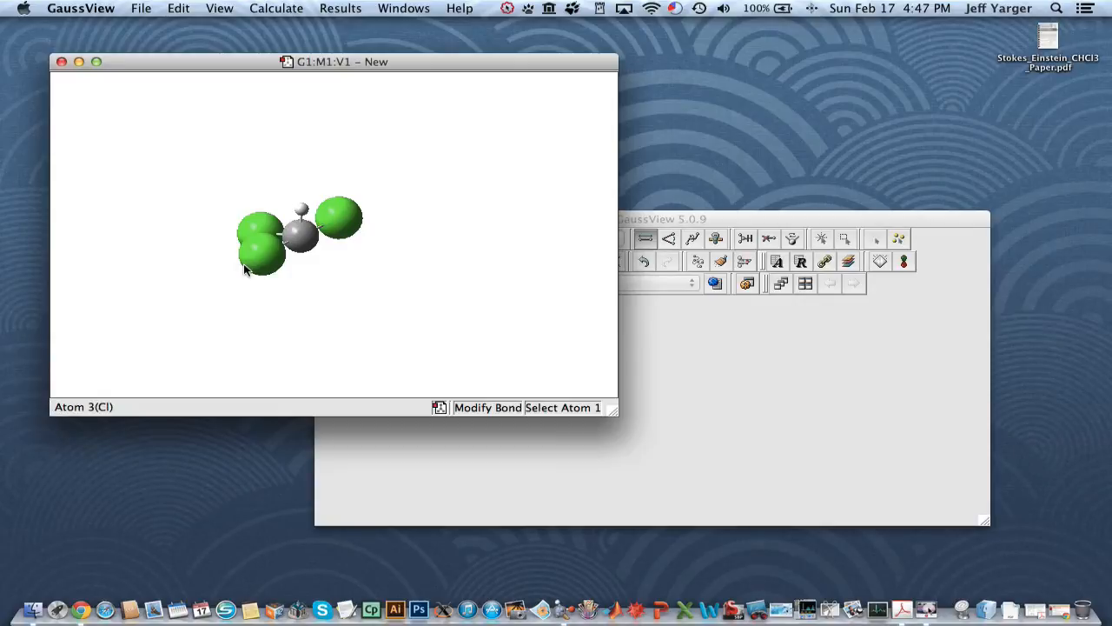
{"action": "mouse_move", "coordinate": [259, 265]}
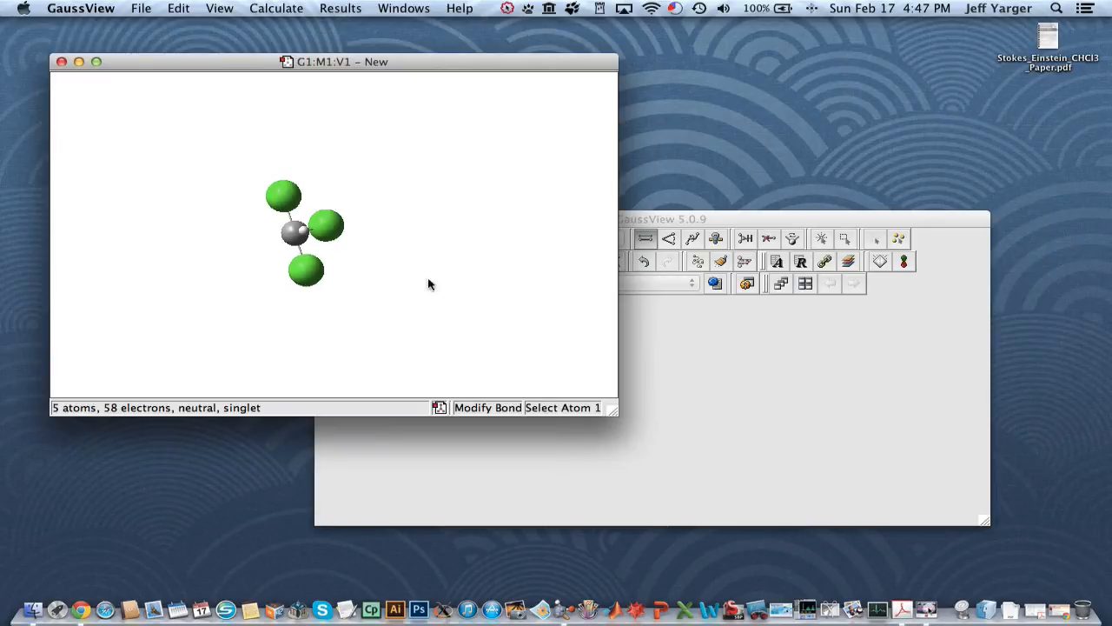
{"action": "mouse_move", "coordinate": [434, 314]}
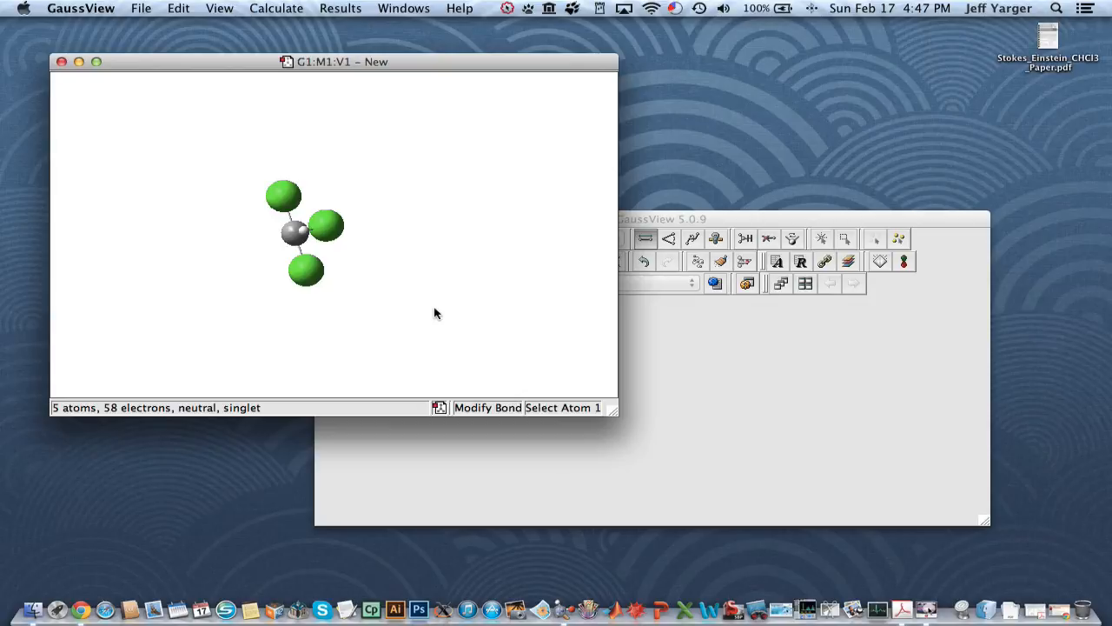
{"action": "mouse_move", "coordinate": [414, 353]}
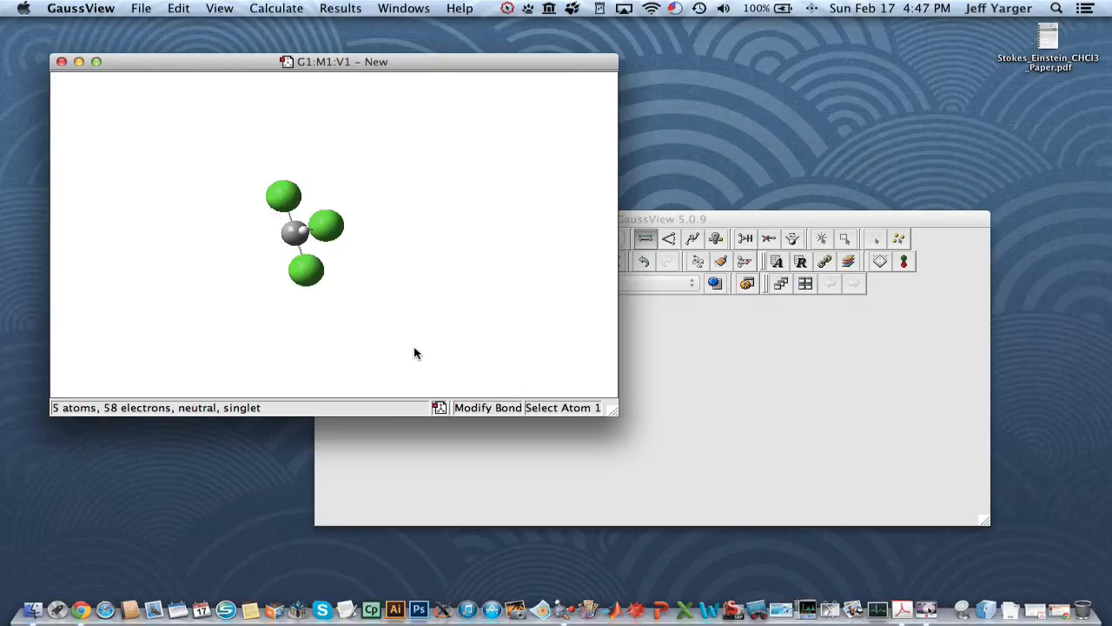
Open Calculate > Gaussian Calculation Setup for chloroform, then switch back to Chrome
{"action": "left_click", "coordinate": [411, 237]}
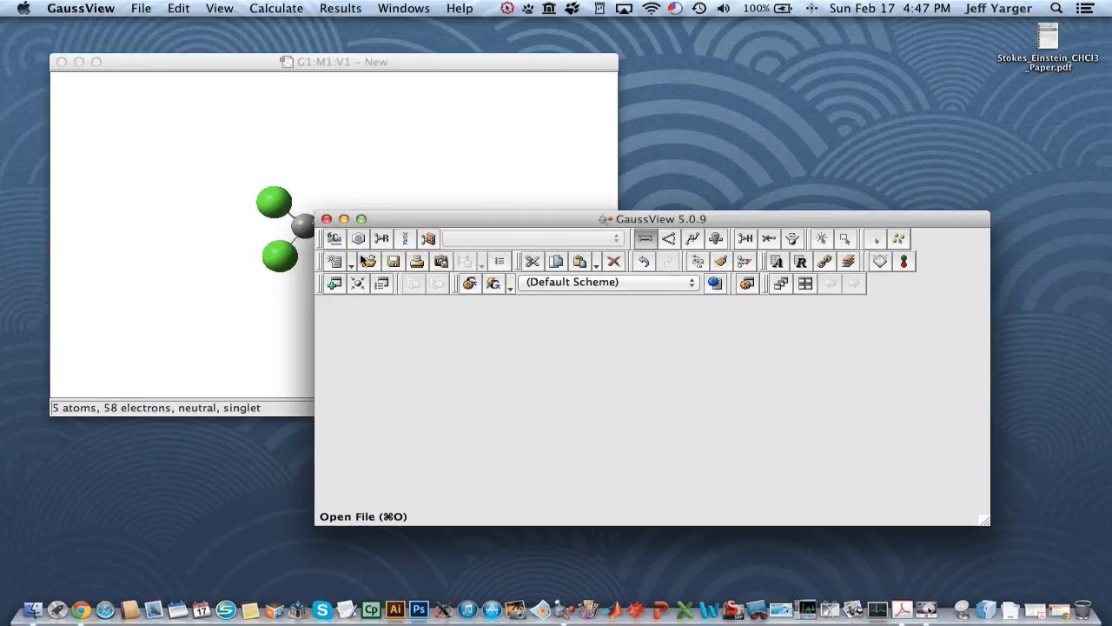
{"action": "left_click", "coordinate": [275, 7]}
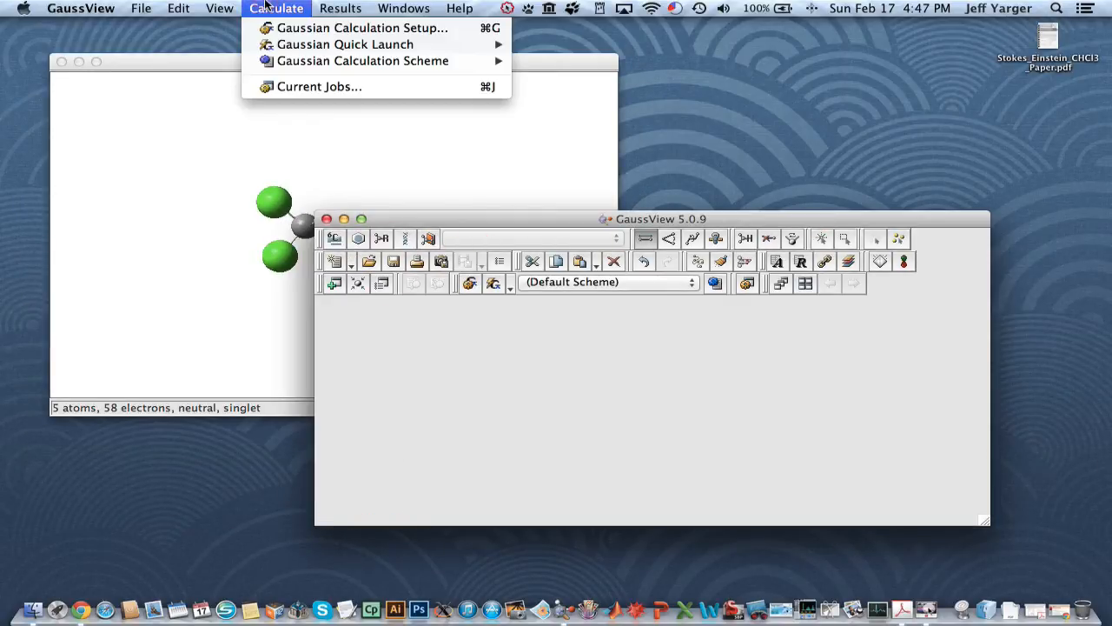
{"action": "left_click", "coordinate": [362, 28]}
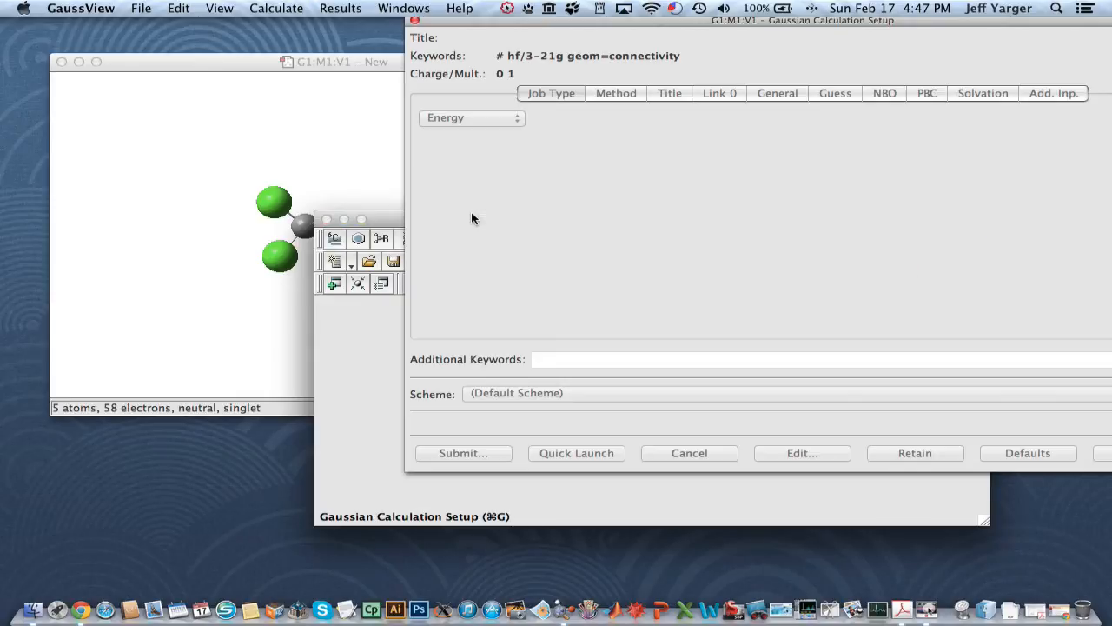
{"action": "left_click", "coordinate": [472, 117]}
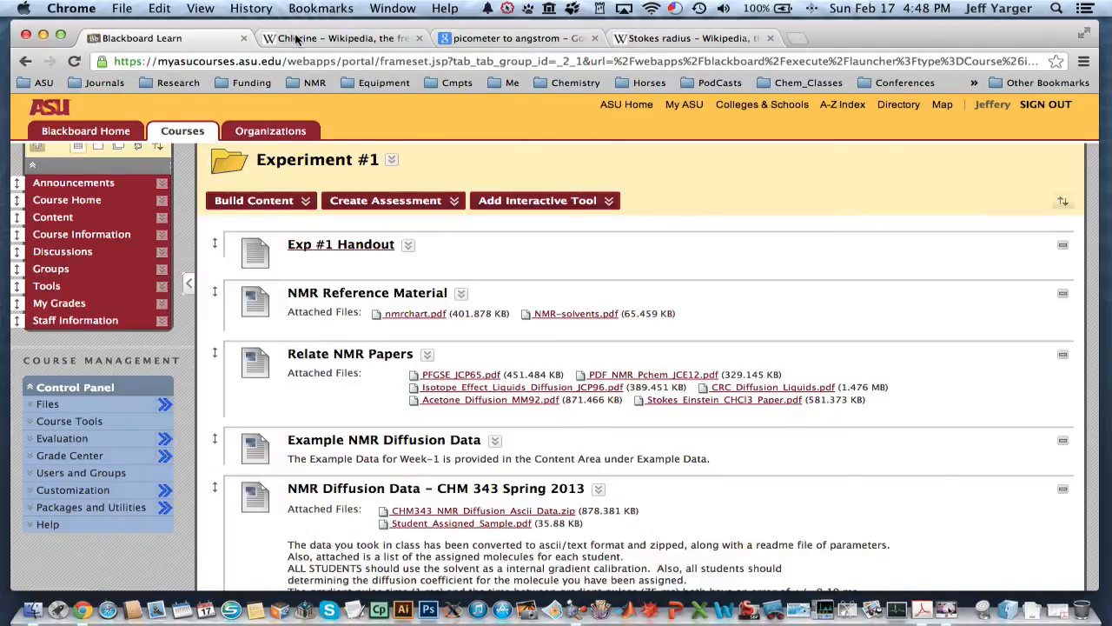
{"action": "left_click", "coordinate": [339, 37]}
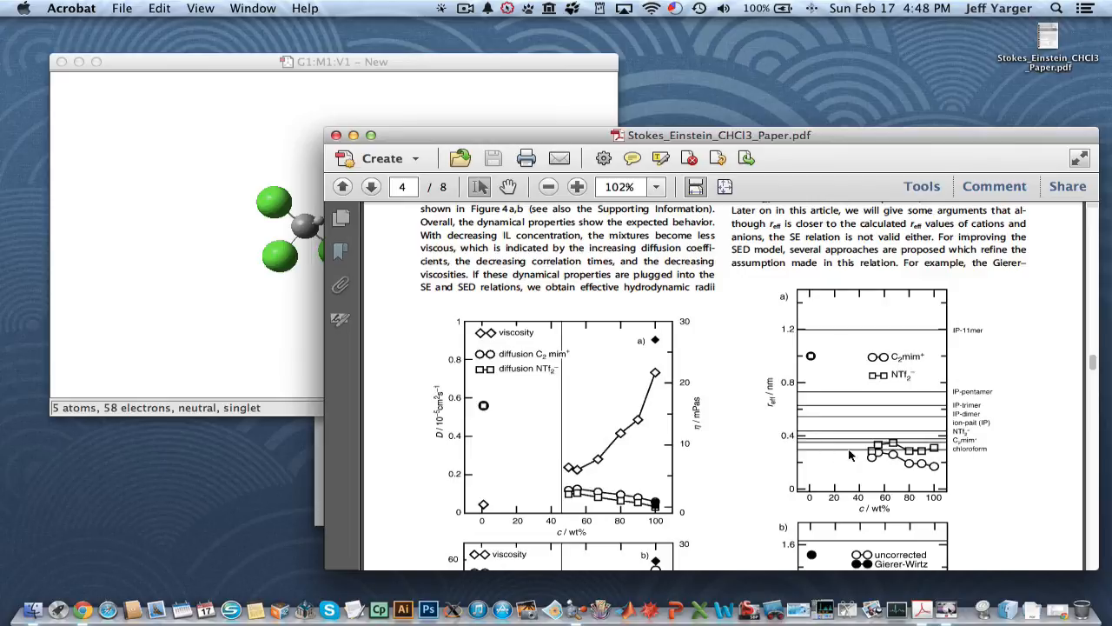
{"action": "mouse_move", "coordinate": [797, 457]}
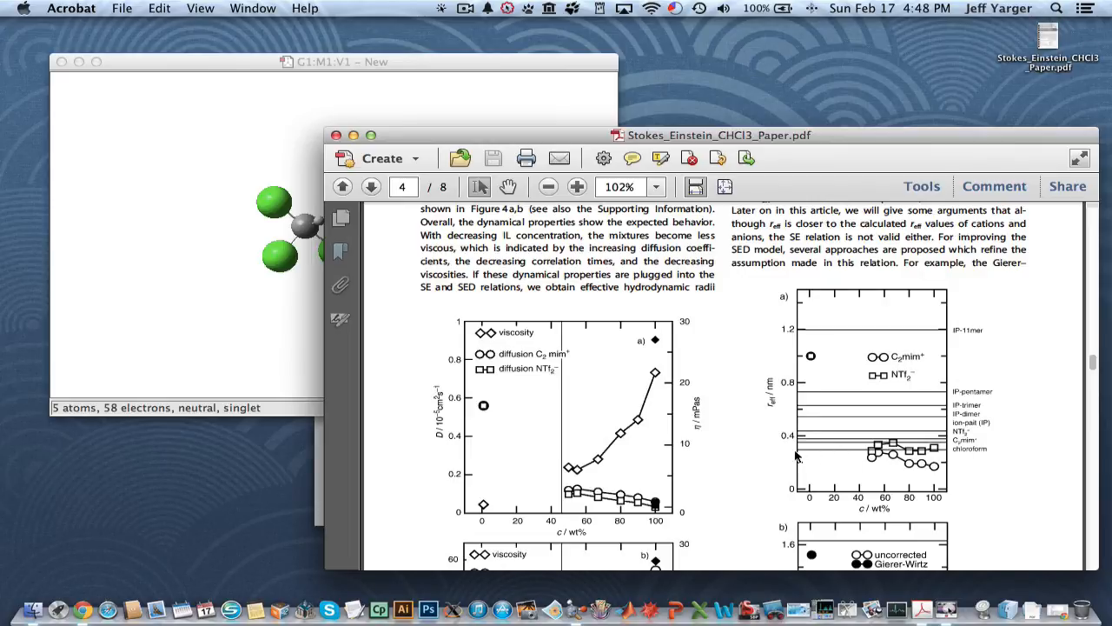
{"action": "mouse_move", "coordinate": [807, 433]}
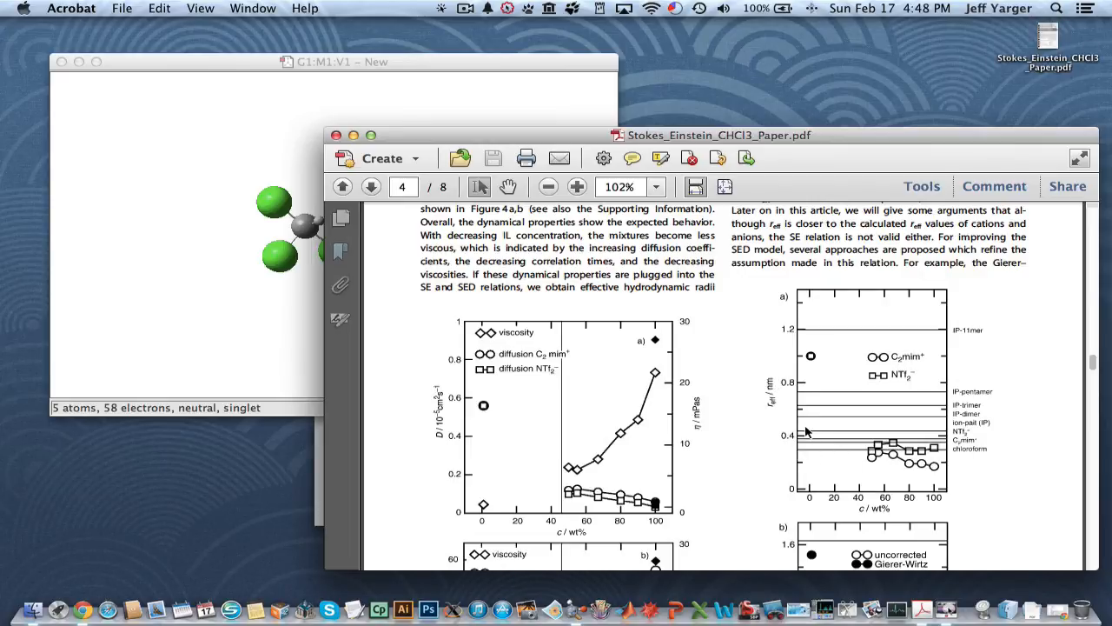
{"action": "mouse_move", "coordinate": [787, 420]}
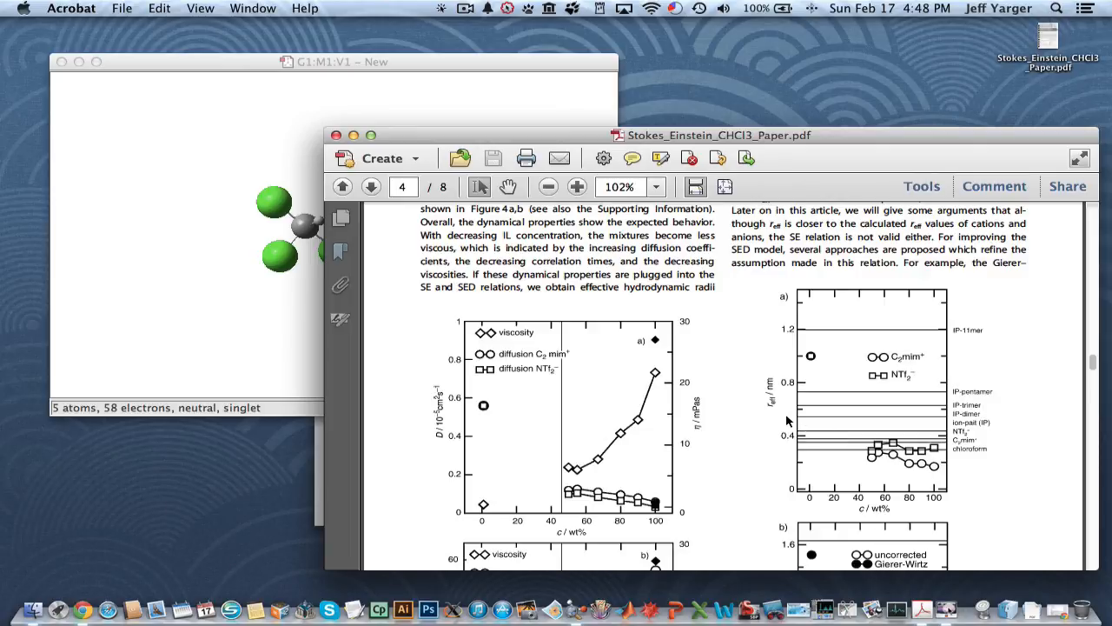
{"action": "mouse_move", "coordinate": [850, 409]}
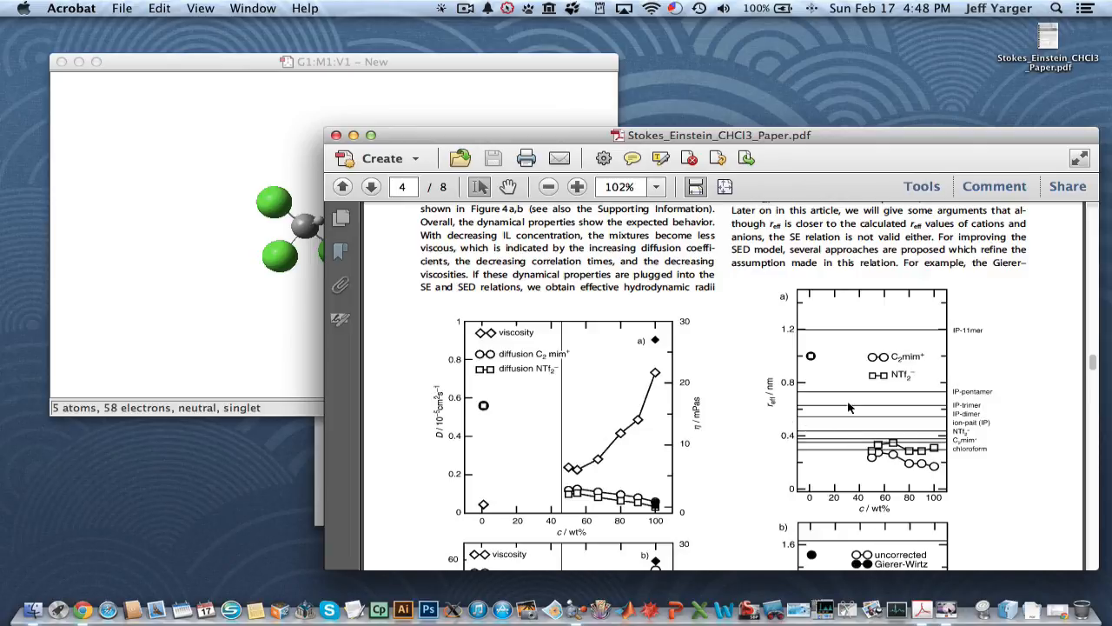
{"action": "mouse_move", "coordinate": [862, 407]}
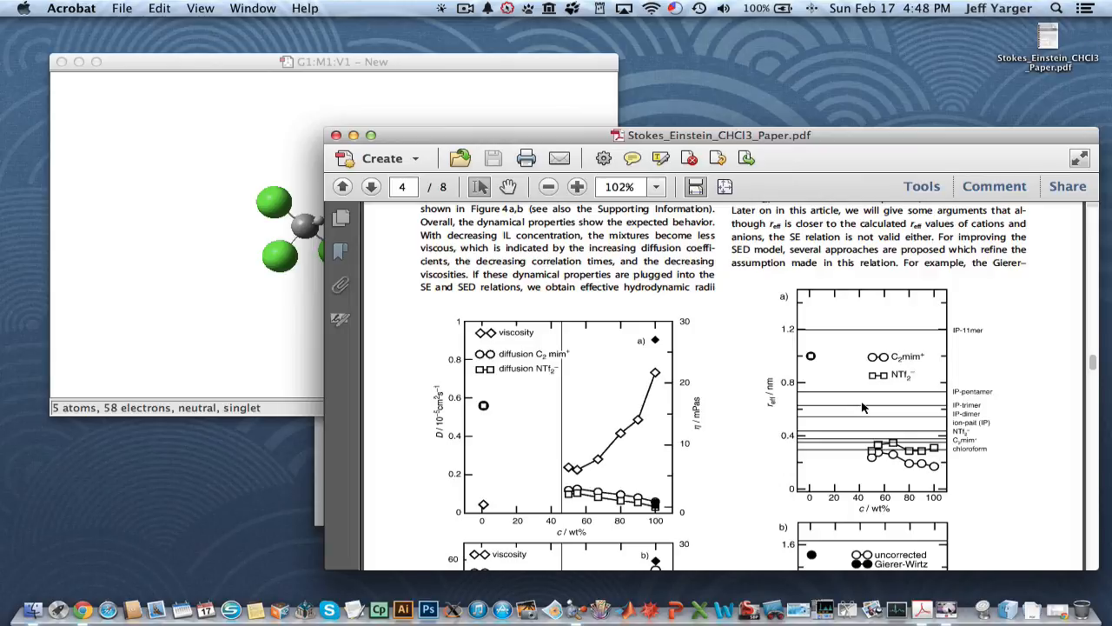
Bring the GaussView chloroform window to the front after checking the paper's r_eff plot
{"action": "left_click", "coordinate": [531, 60]}
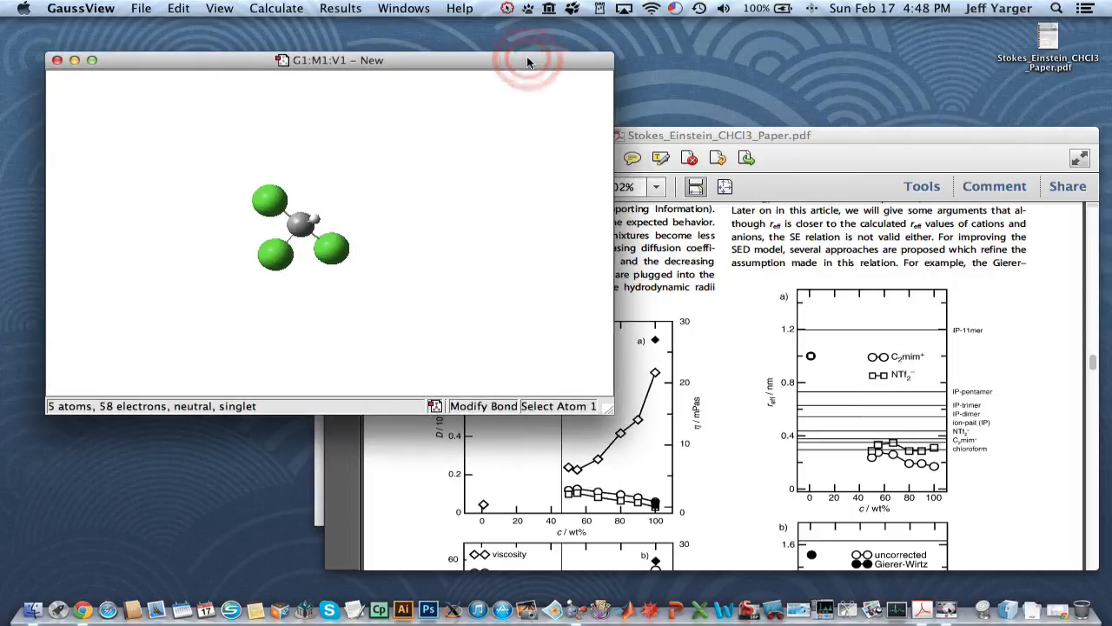